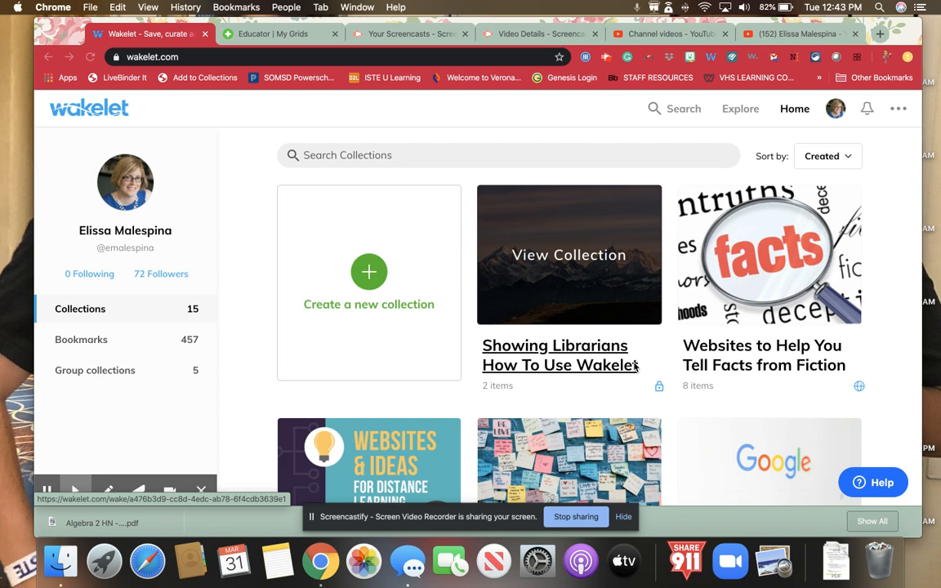
# - Scroll through the Distance Learning collection's description and its 231 resource cards, including COVID-19 Educational Resources
pyautogui.scroll(-3)
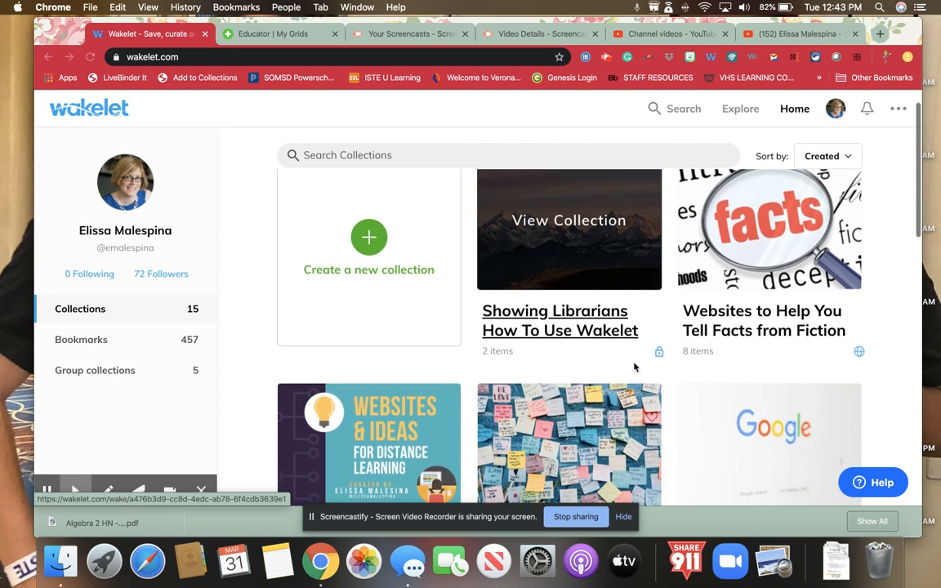
pyautogui.scroll(-3)
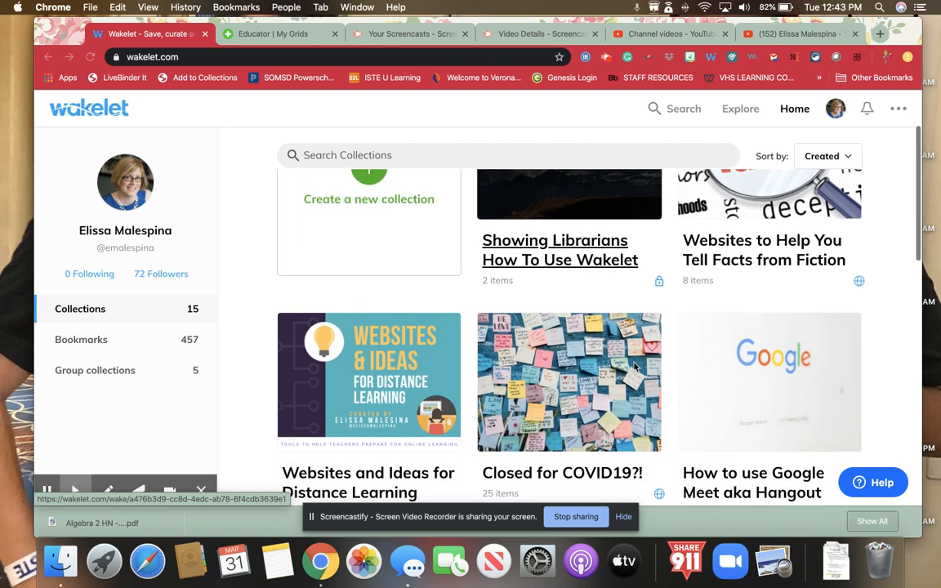
pyautogui.scroll(-3)
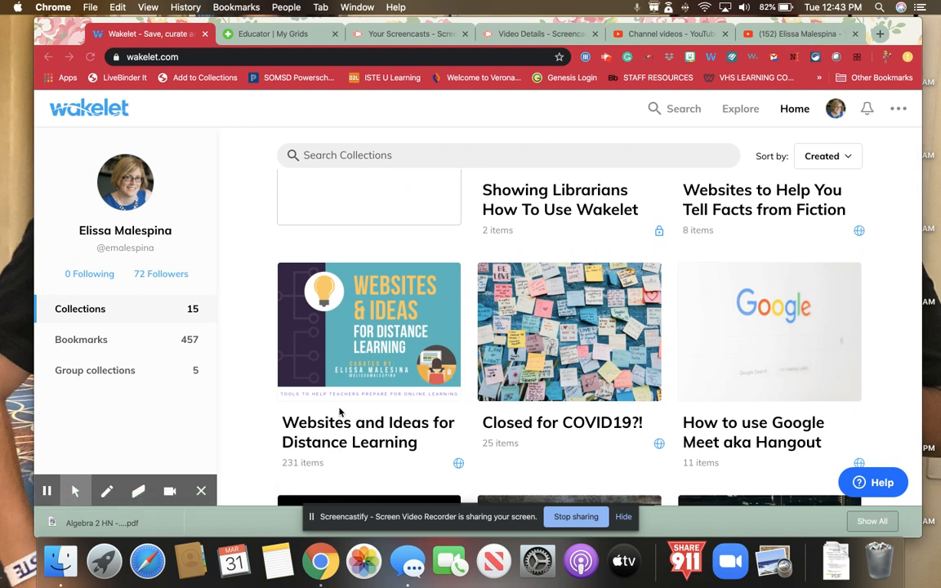
pyautogui.moveTo(350, 361)
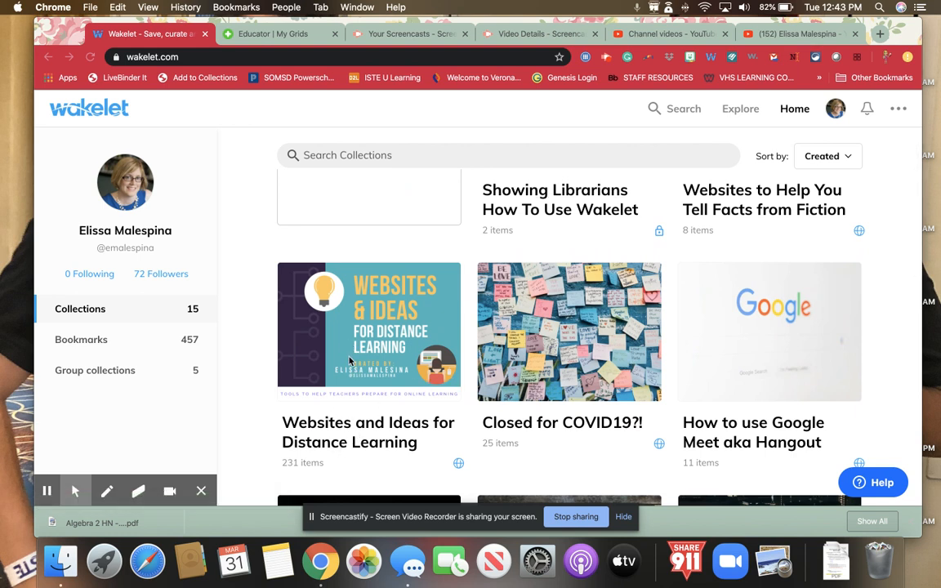
pyautogui.moveTo(356, 429)
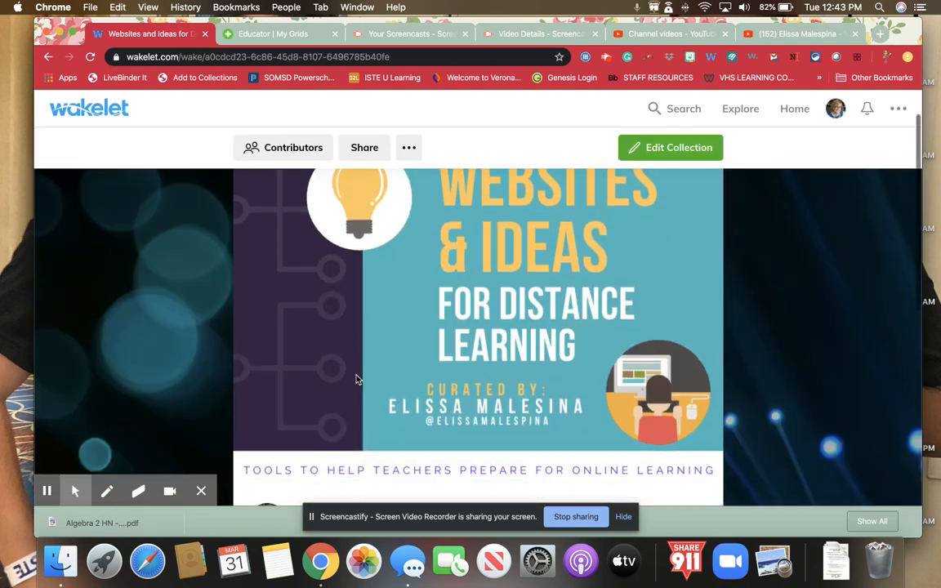
pyautogui.scroll(-3)
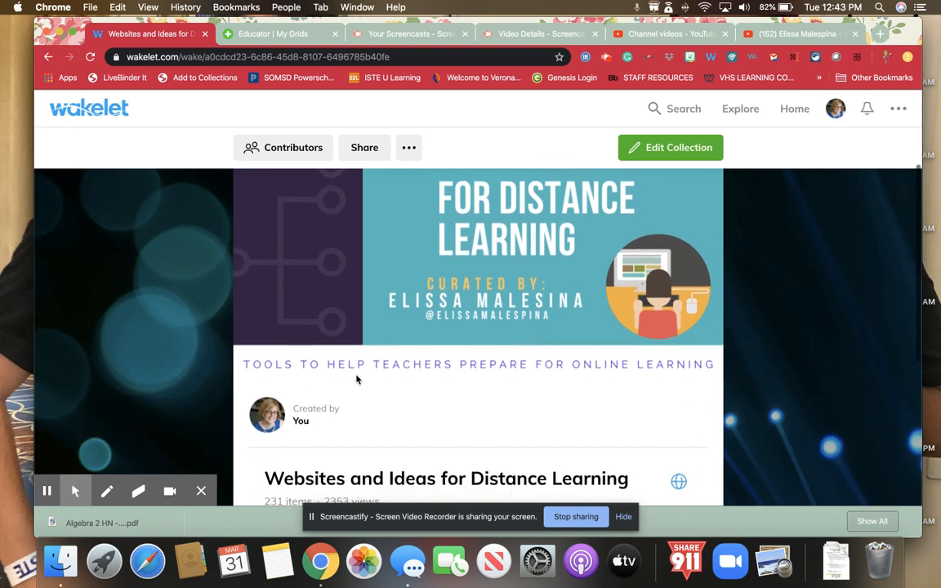
pyautogui.scroll(-3)
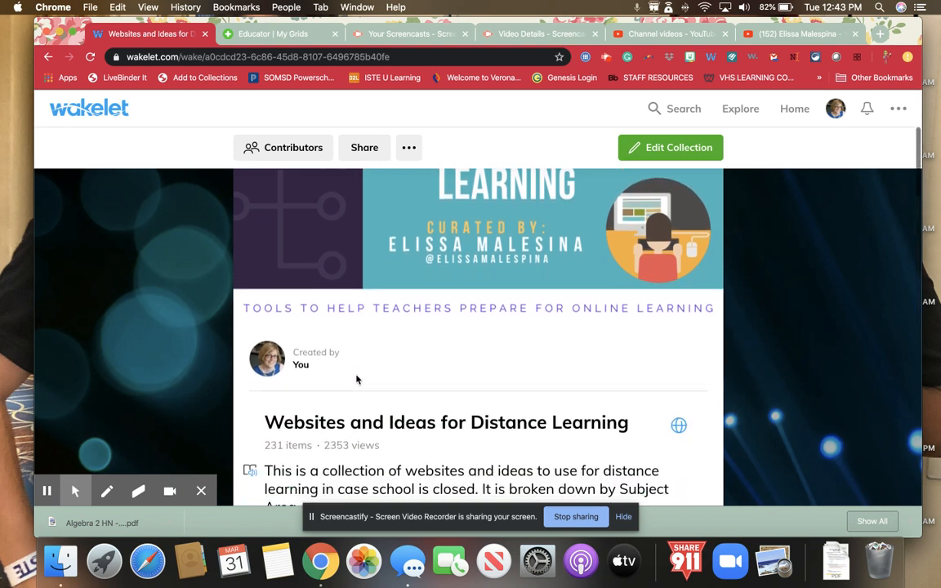
pyautogui.scroll(-3)
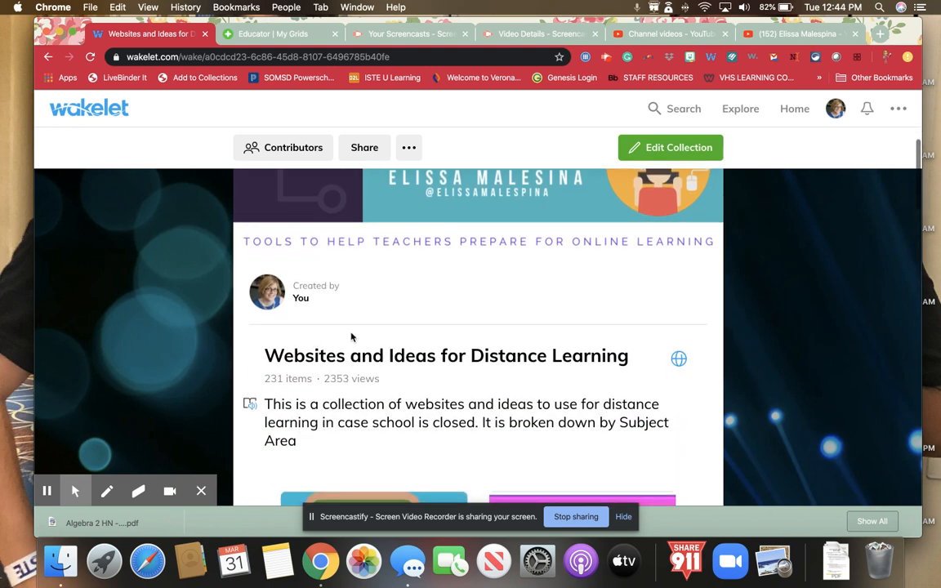
pyautogui.scroll(-3)
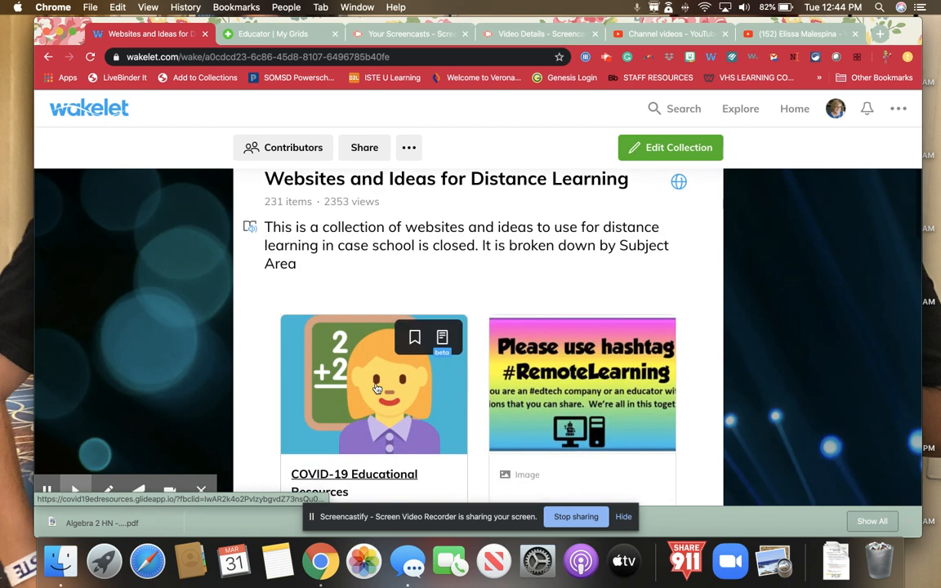
pyautogui.scroll(3)
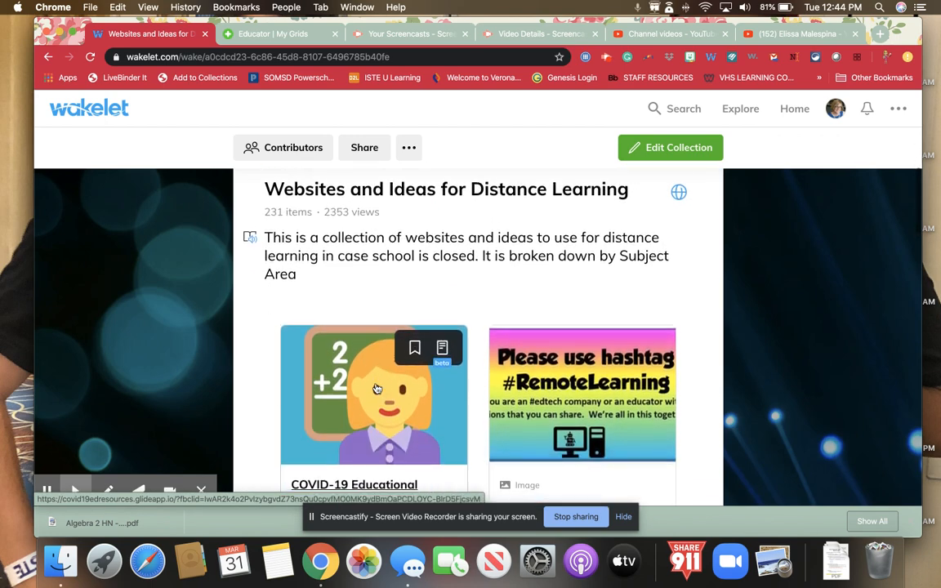
pyautogui.scroll(-3)
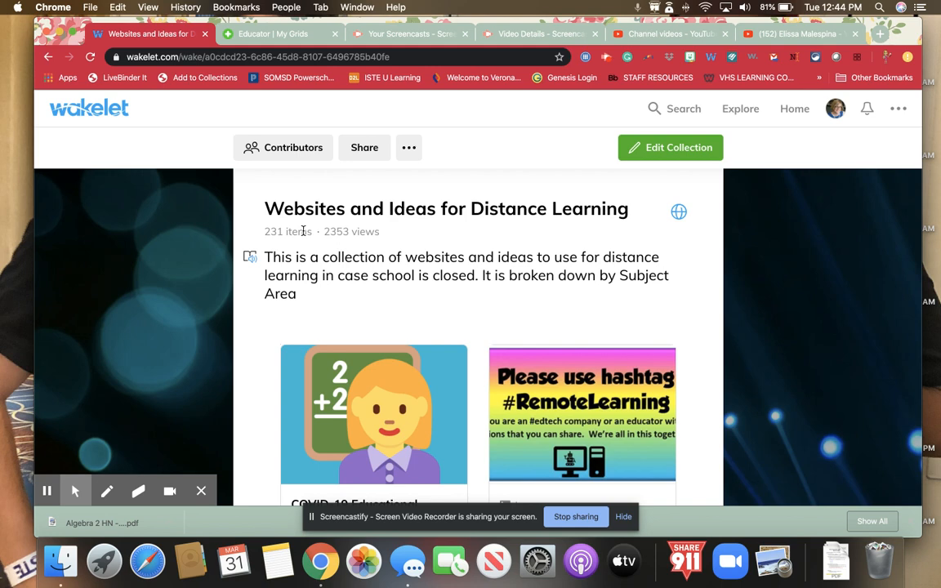
pyautogui.scroll(-3)
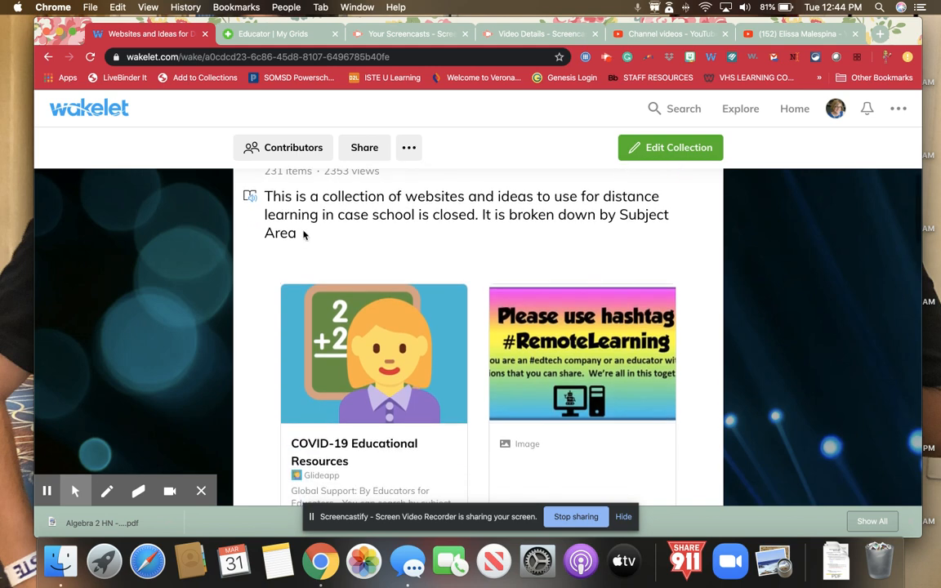
pyautogui.scroll(3)
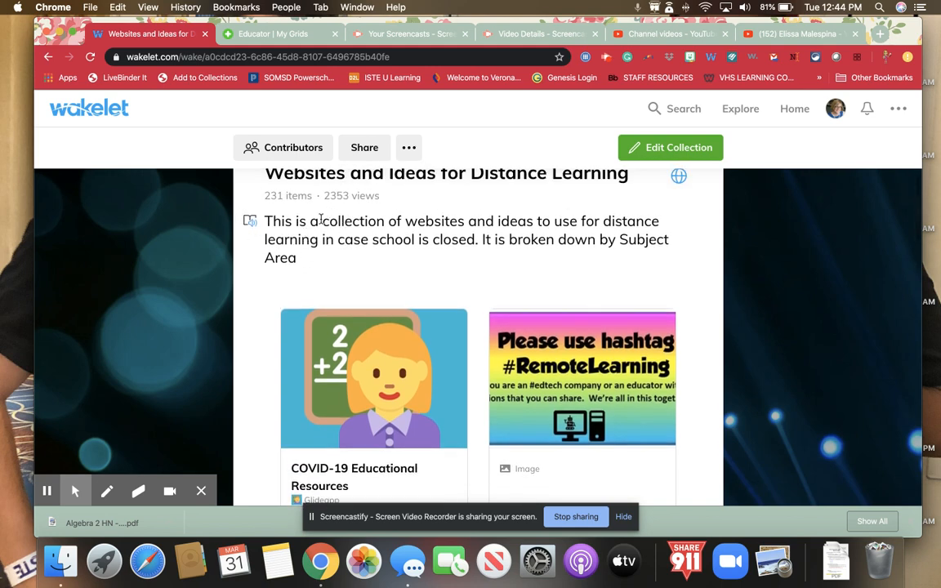
pyautogui.scroll(-3)
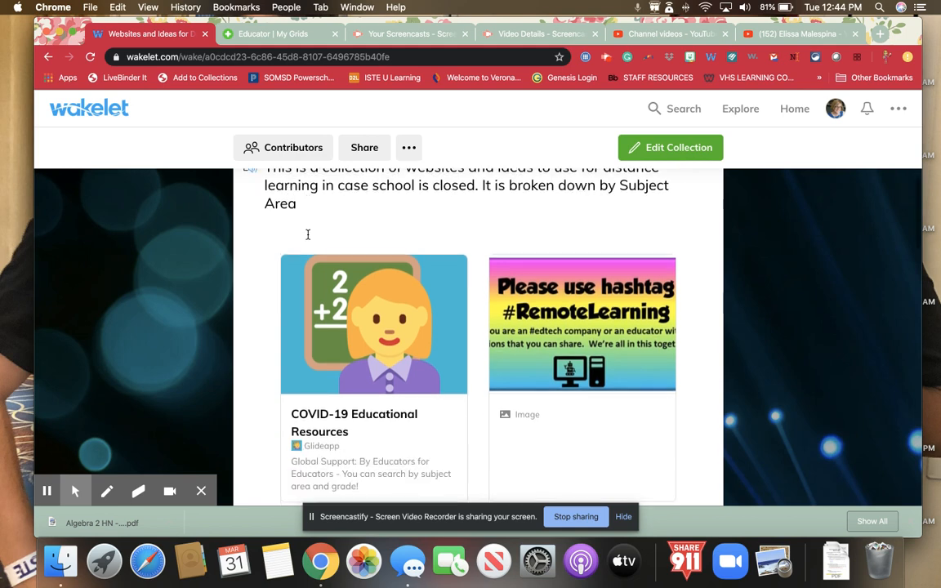
pyautogui.scroll(-3)
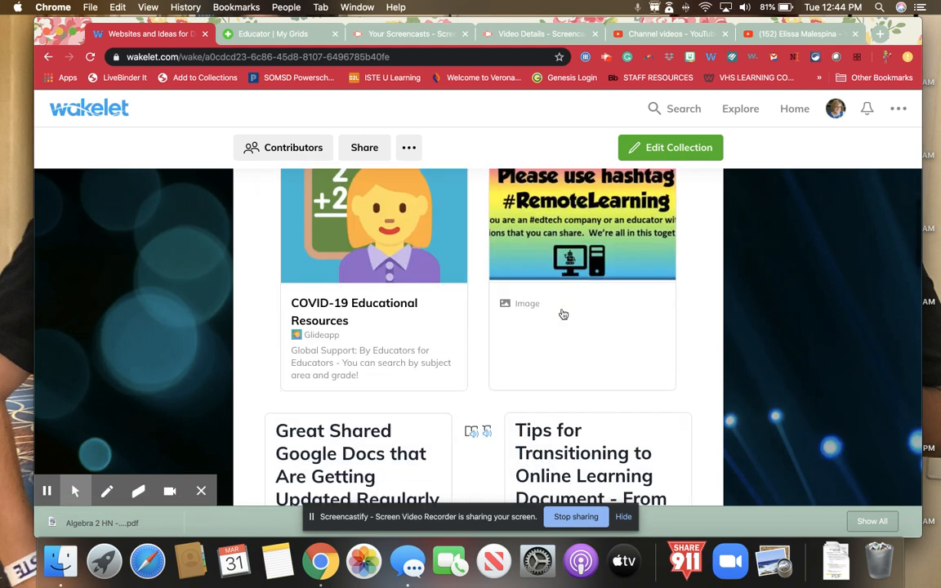
# - Scroll further to the Google Suite tips, Narrated Slides lesson and Google Hangouts Meet video cards
pyautogui.scroll(-3)
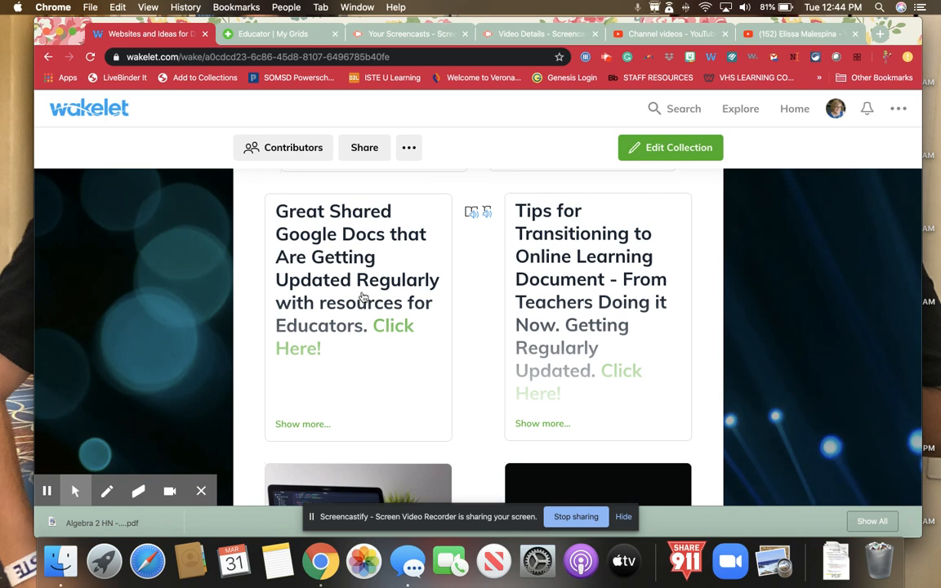
pyautogui.moveTo(569, 324)
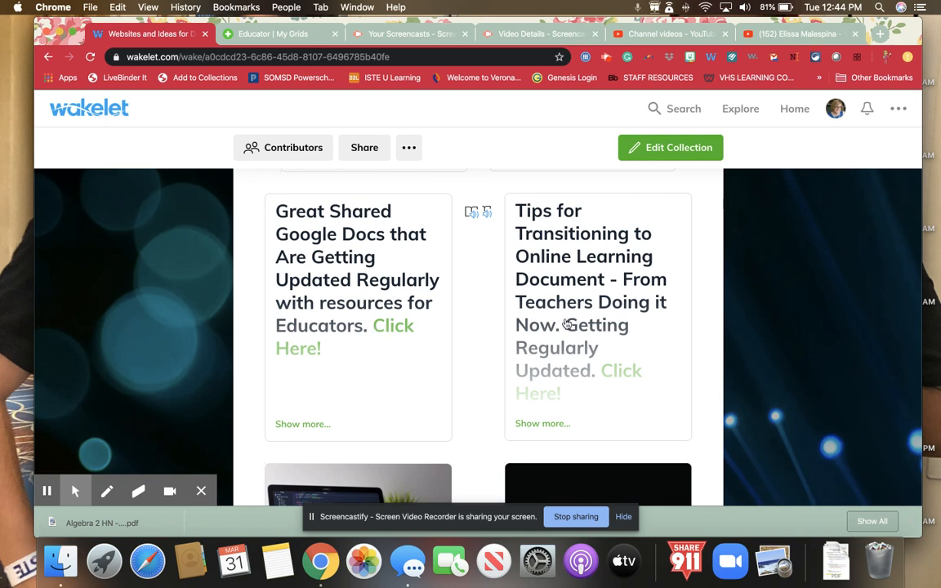
pyautogui.scroll(-3)
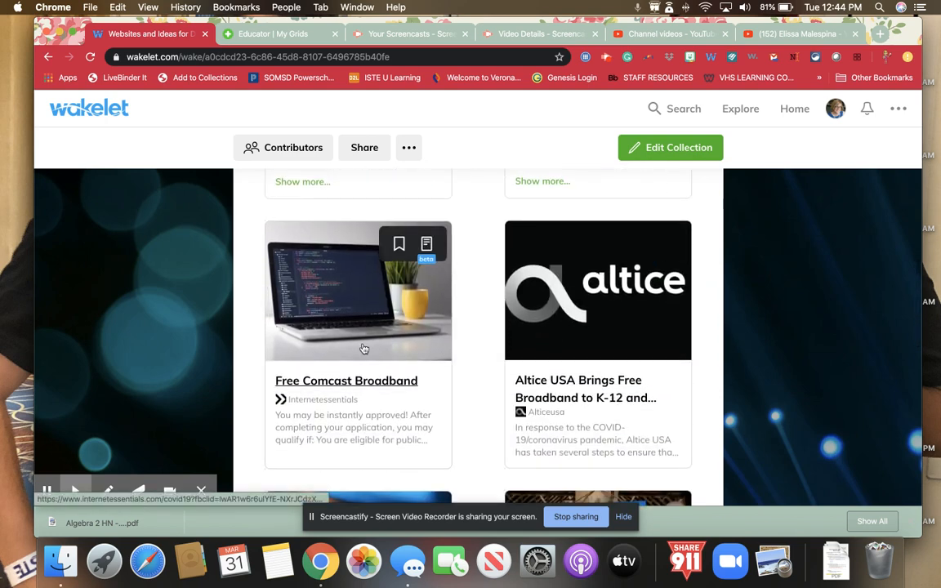
pyautogui.scroll(-3)
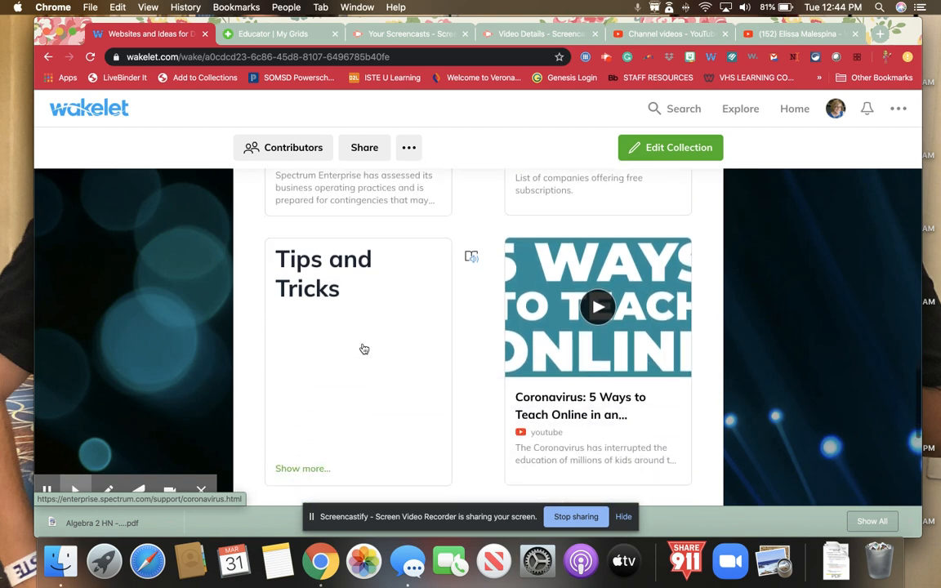
pyautogui.moveTo(301, 292)
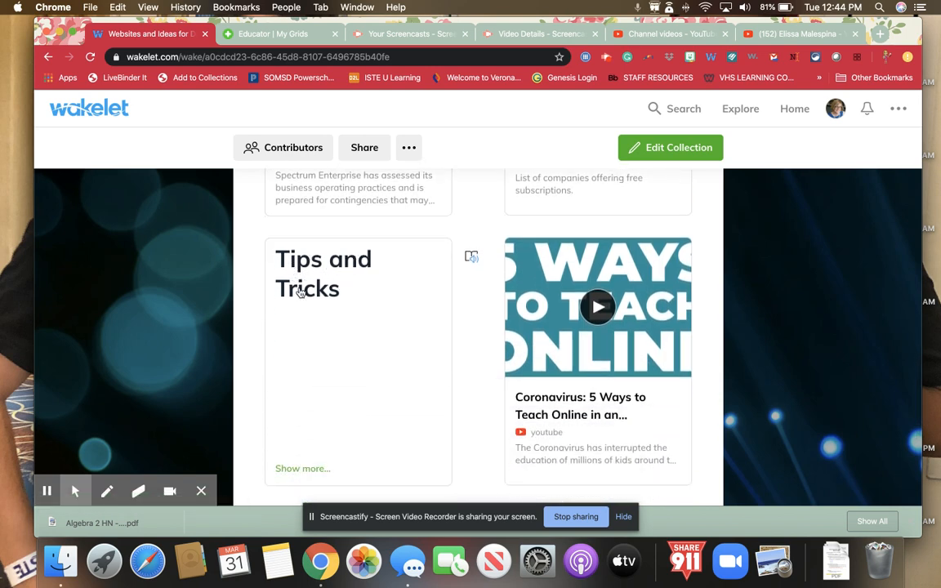
pyautogui.moveTo(294, 310)
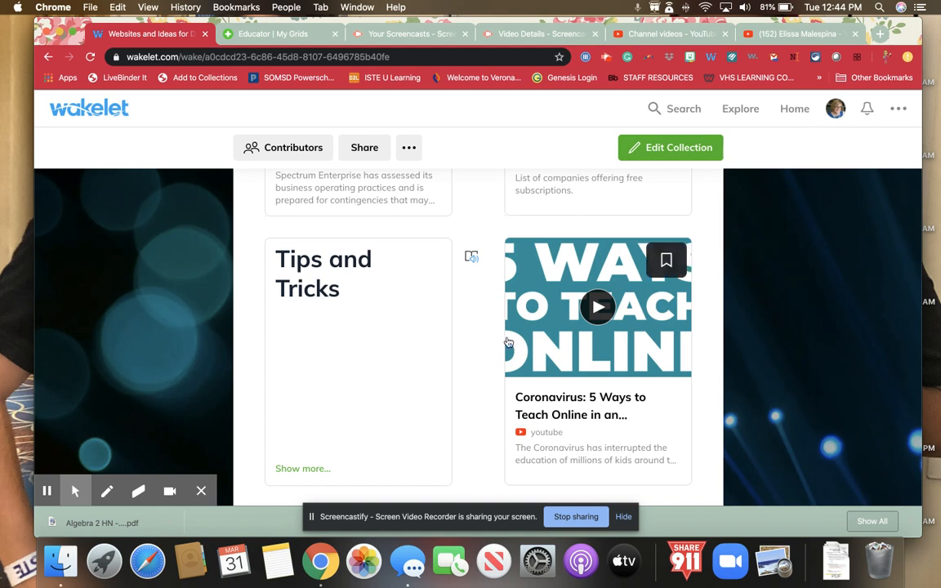
pyautogui.scroll(-3)
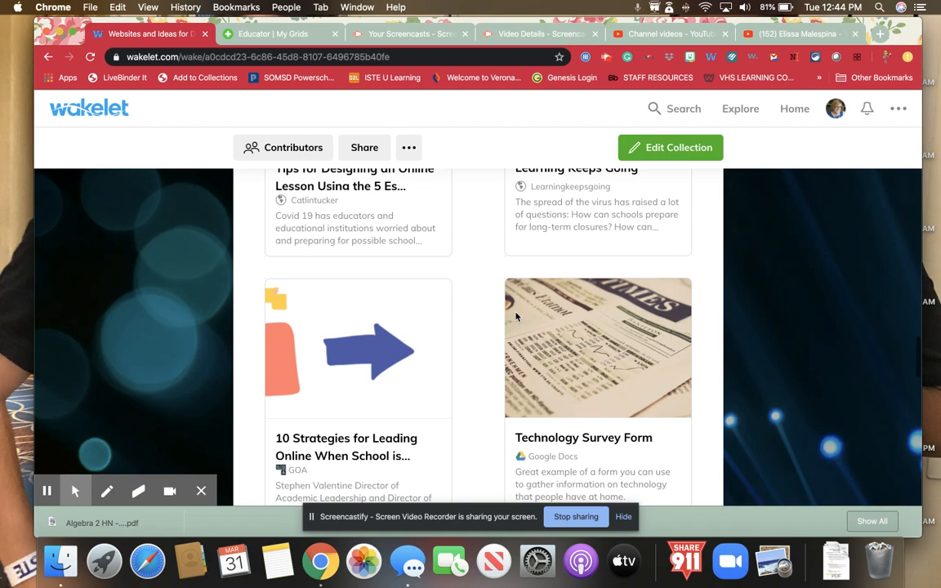
pyautogui.scroll(-3)
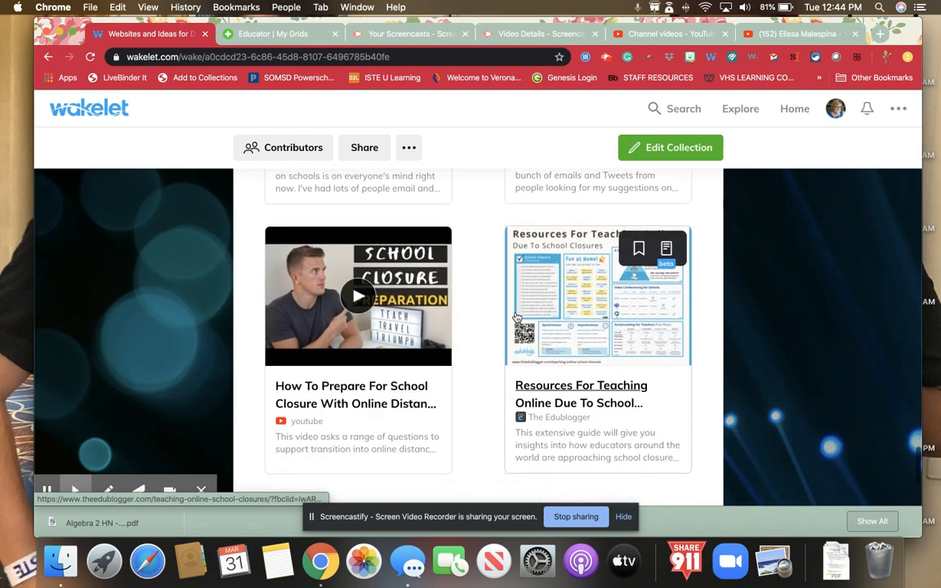
pyautogui.scroll(-3)
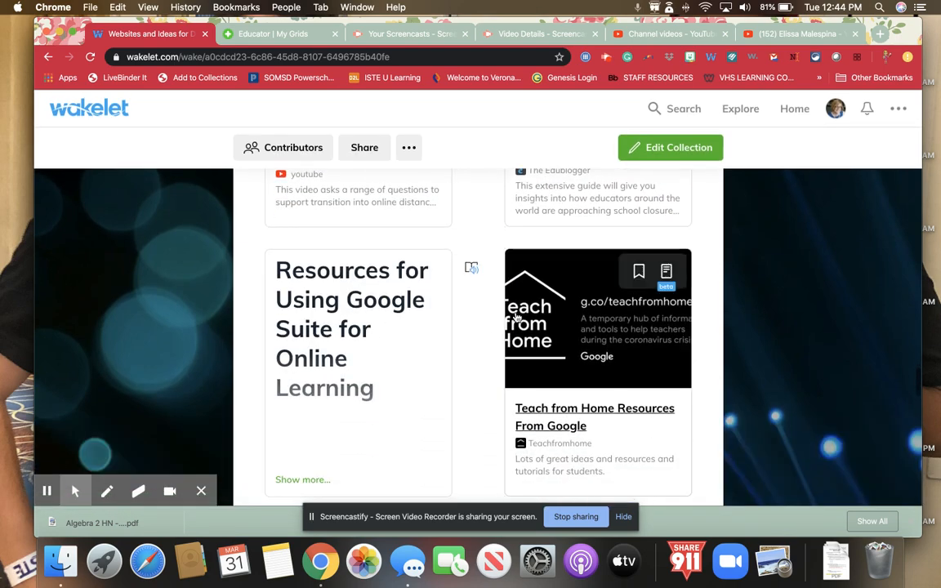
pyautogui.scroll(-3)
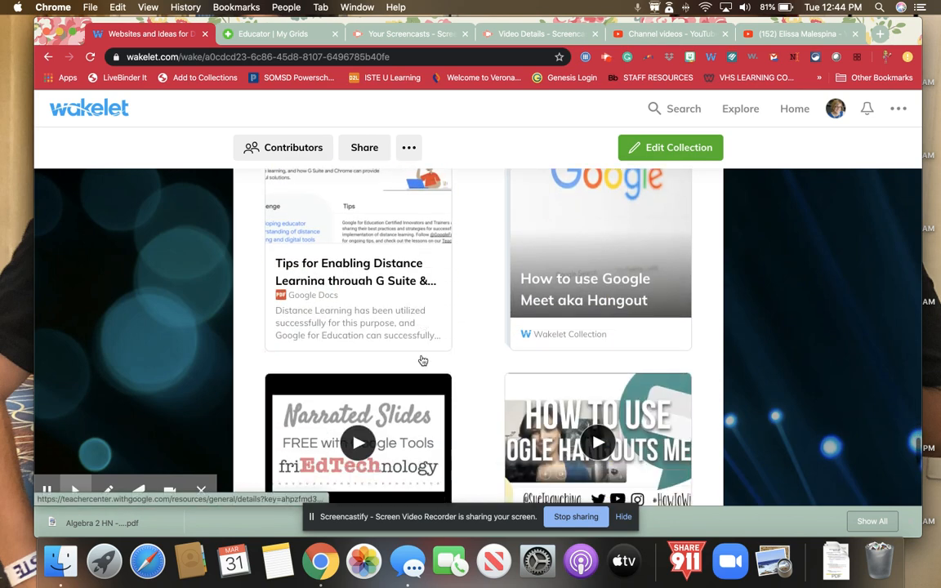
pyautogui.scroll(-3)
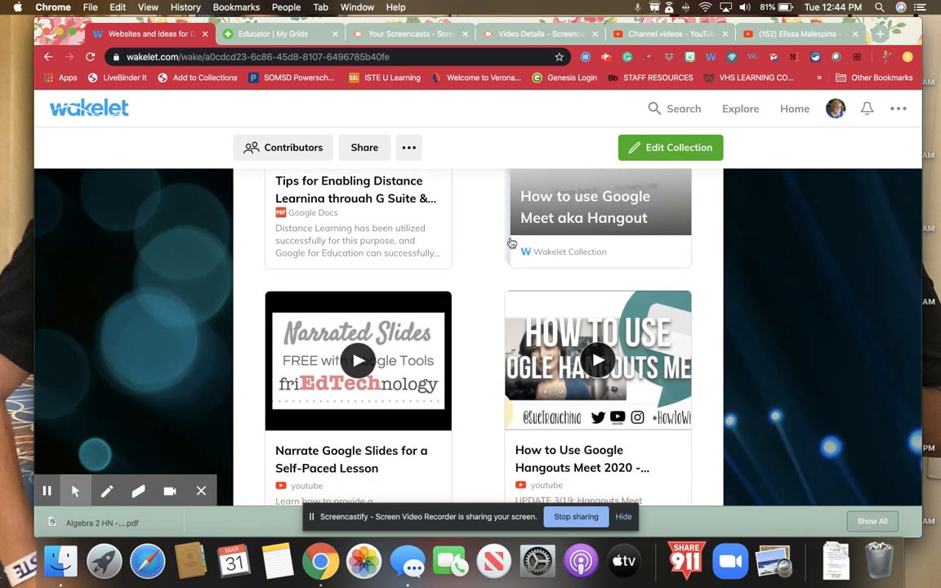
pyautogui.moveTo(167, 85)
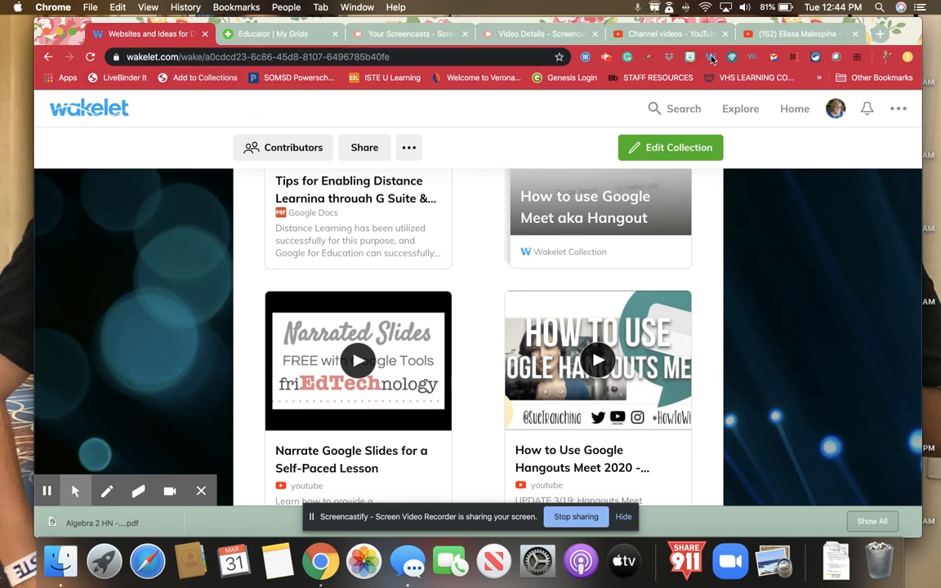
pyautogui.moveTo(709, 56)
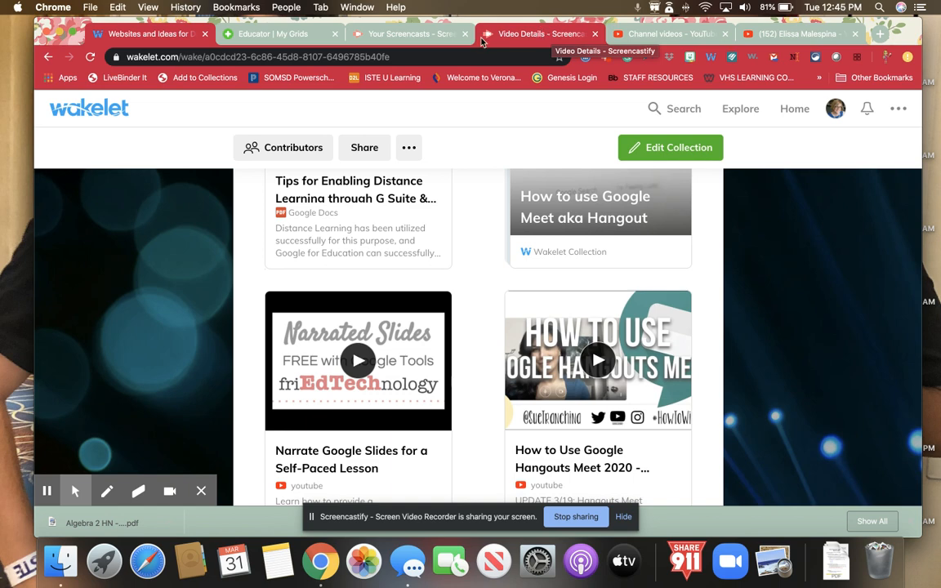
pyautogui.click(408, 33)
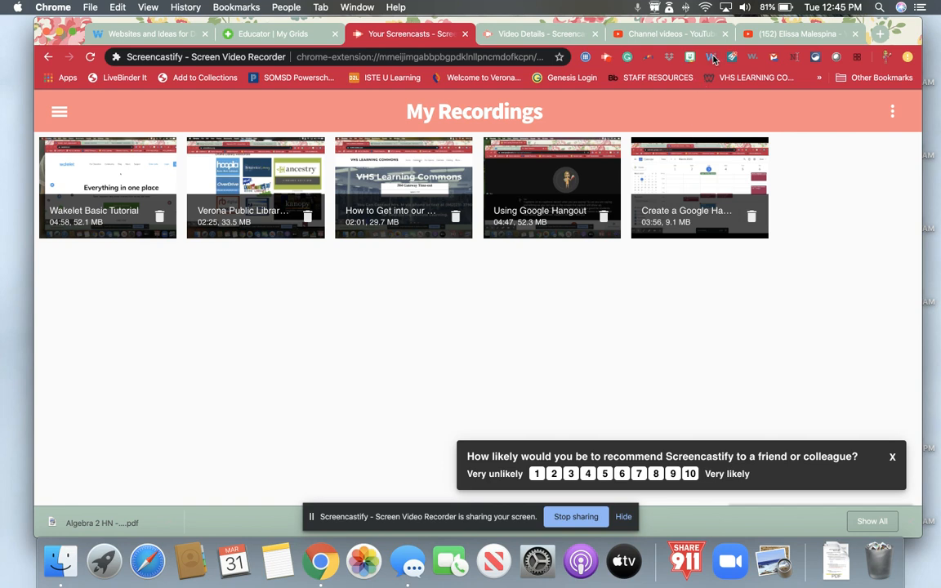
pyautogui.click(274, 33)
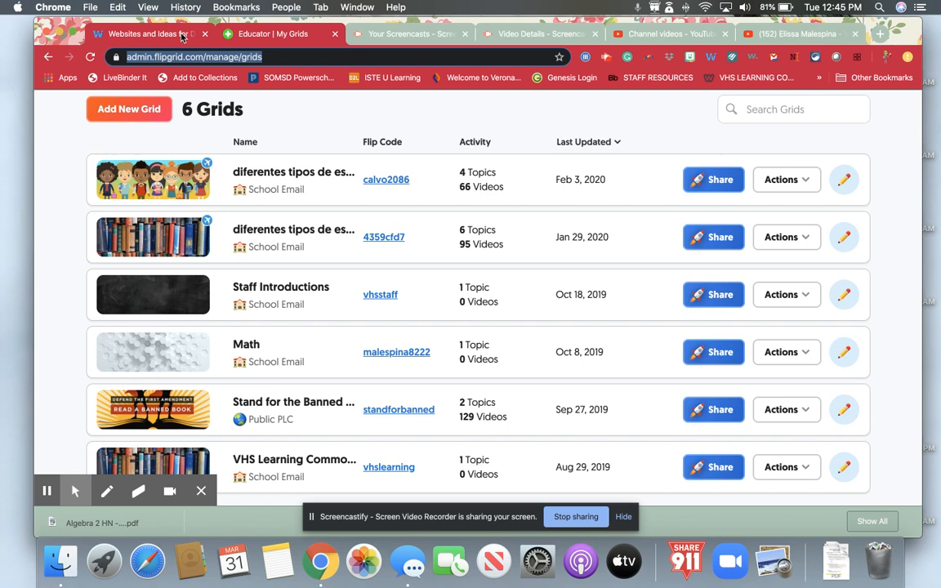
pyautogui.click(150, 33)
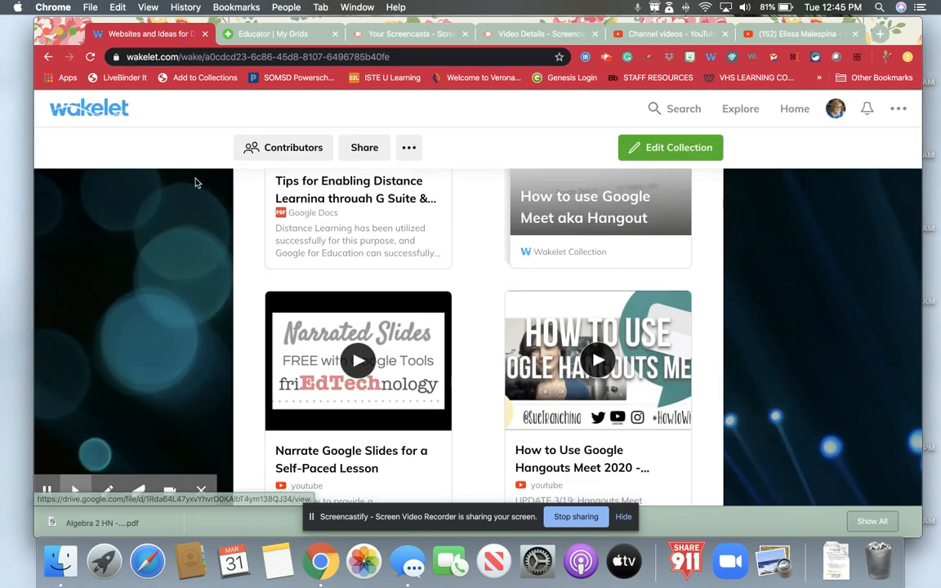
# - Return to the collections list and browse the Facts from Fiction collection with FactCheck.org, PolitiFact and ProPublica
pyautogui.click(88, 108)
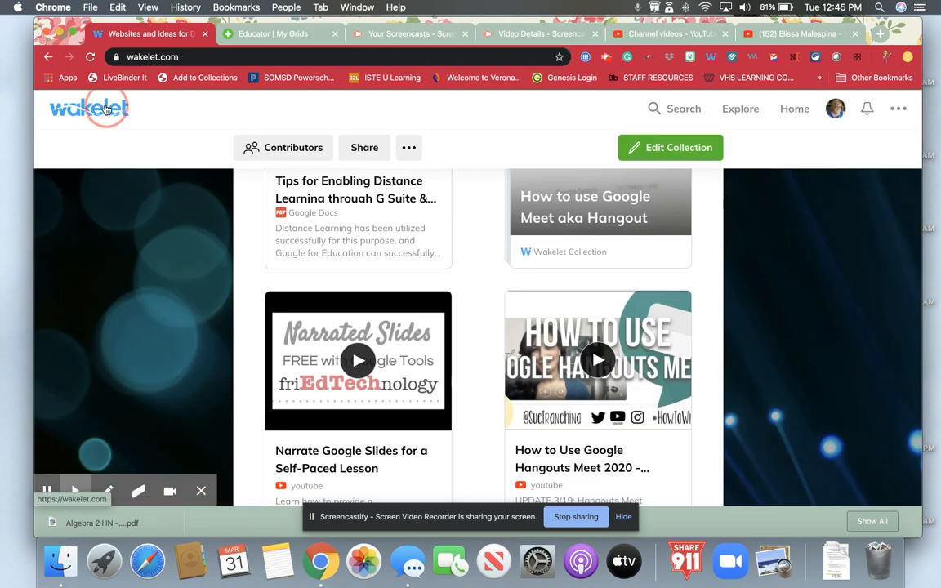
pyautogui.click(88, 107)
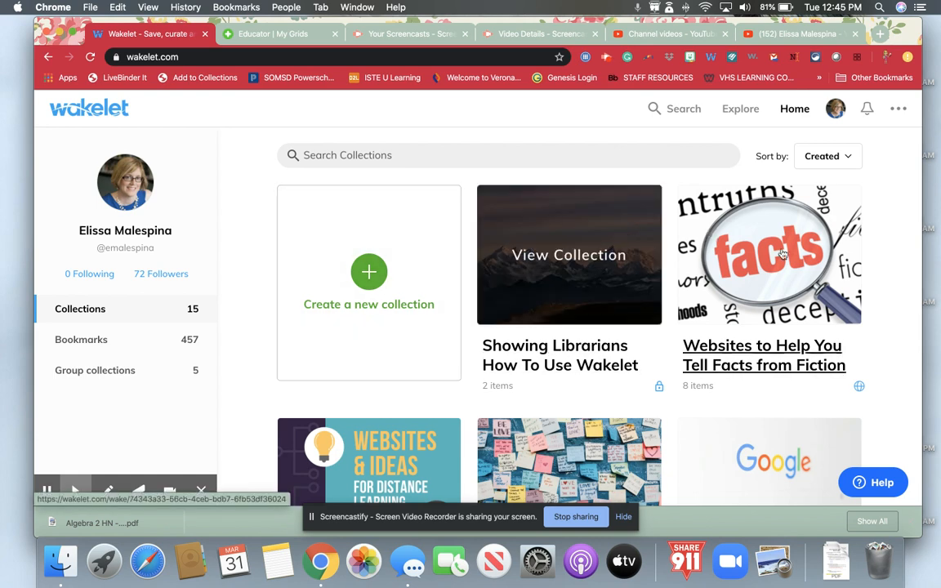
pyautogui.click(768, 255)
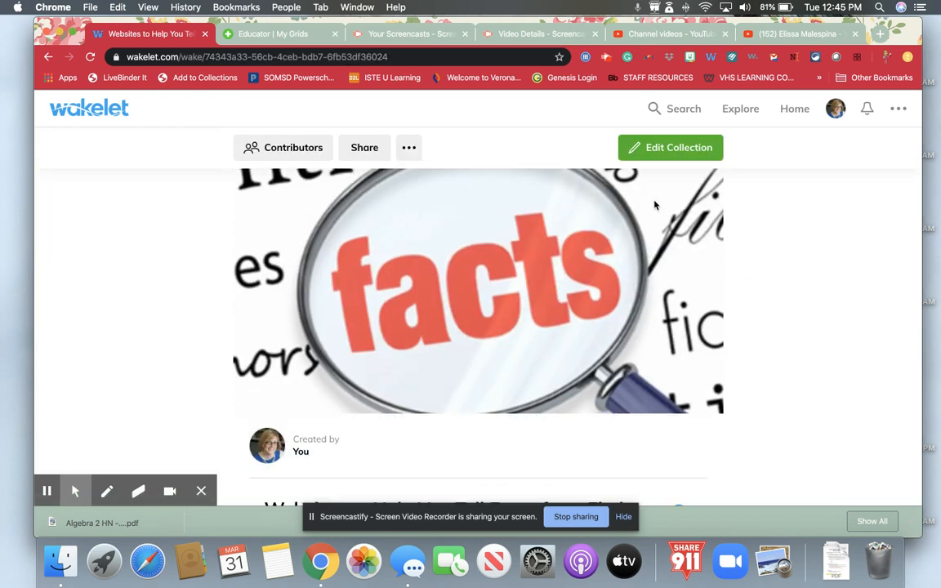
pyautogui.scroll(-3)
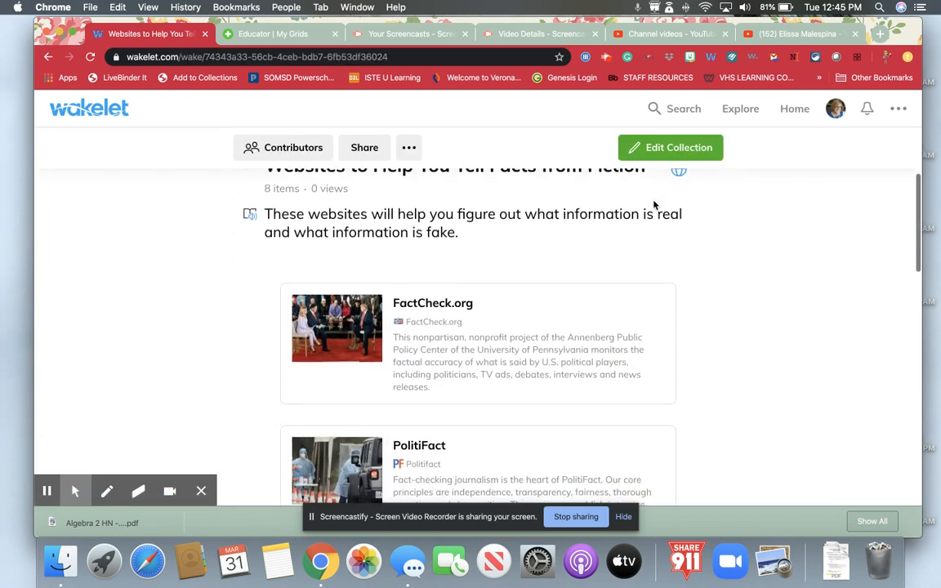
pyautogui.scroll(-3)
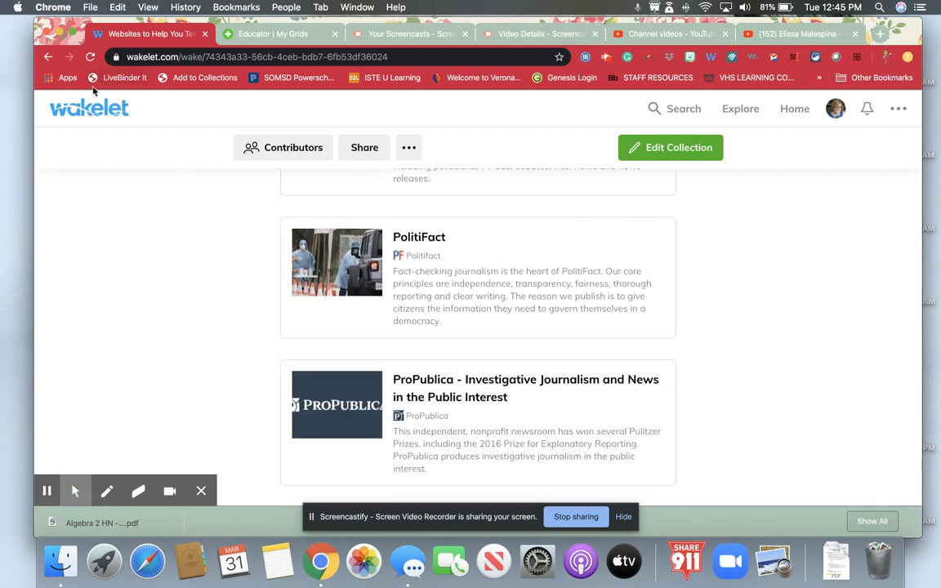
# - Return to the collections list and browse the How to use Google Meet aka Hangout videos and webinar
pyautogui.click(794, 108)
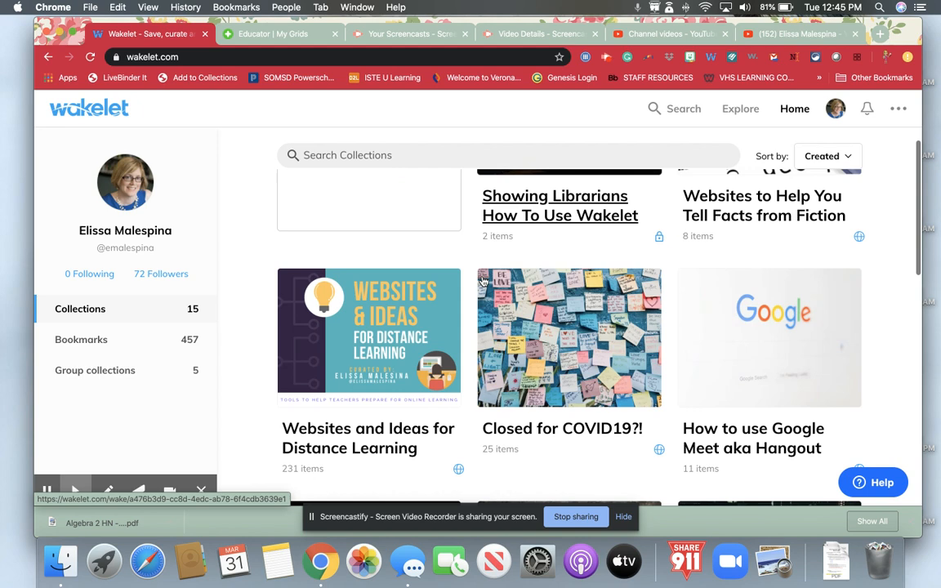
pyautogui.scroll(-3)
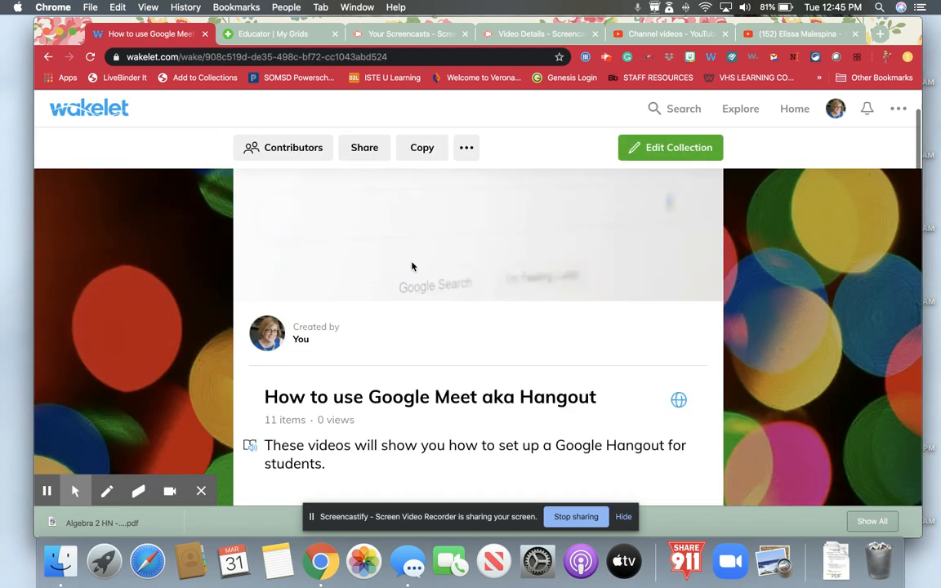
pyautogui.scroll(-3)
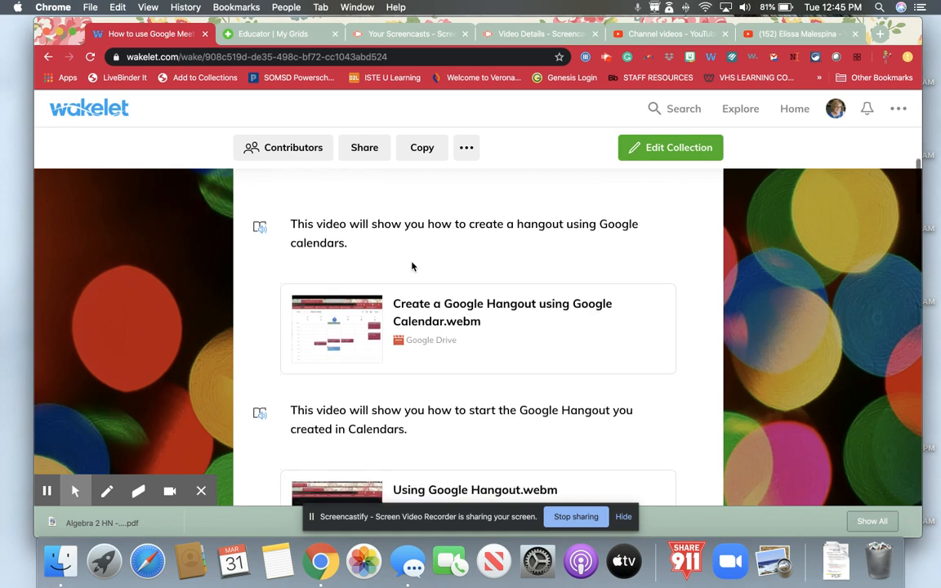
pyautogui.scroll(-3)
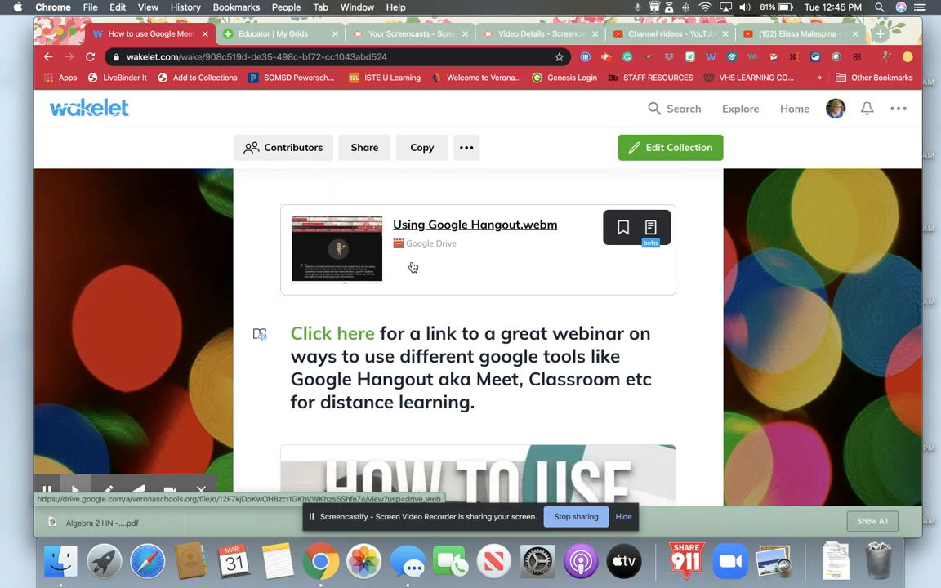
pyautogui.scroll(-3)
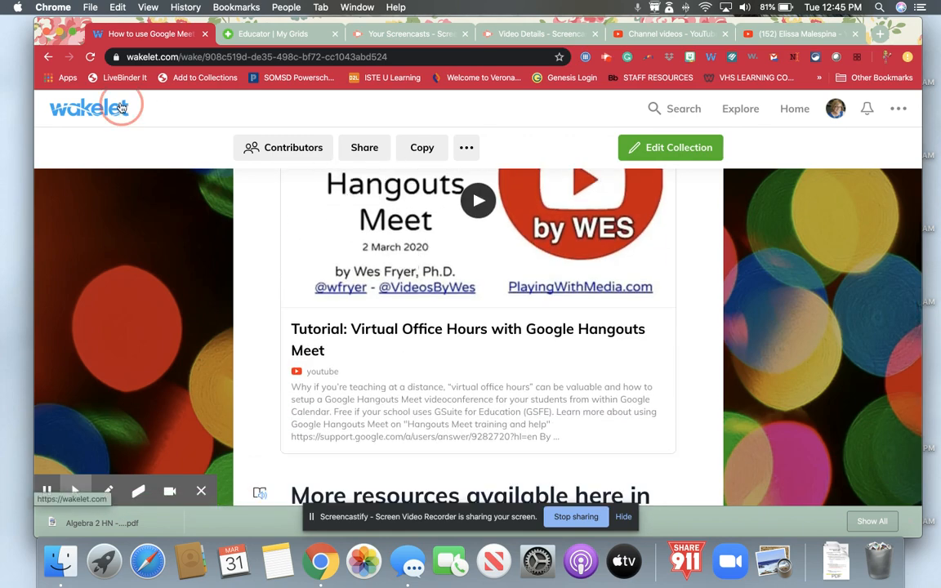
# - Browse the Genocide Research Project collection's Guatemala and Cambodia article sections, then head home
pyautogui.click(88, 108)
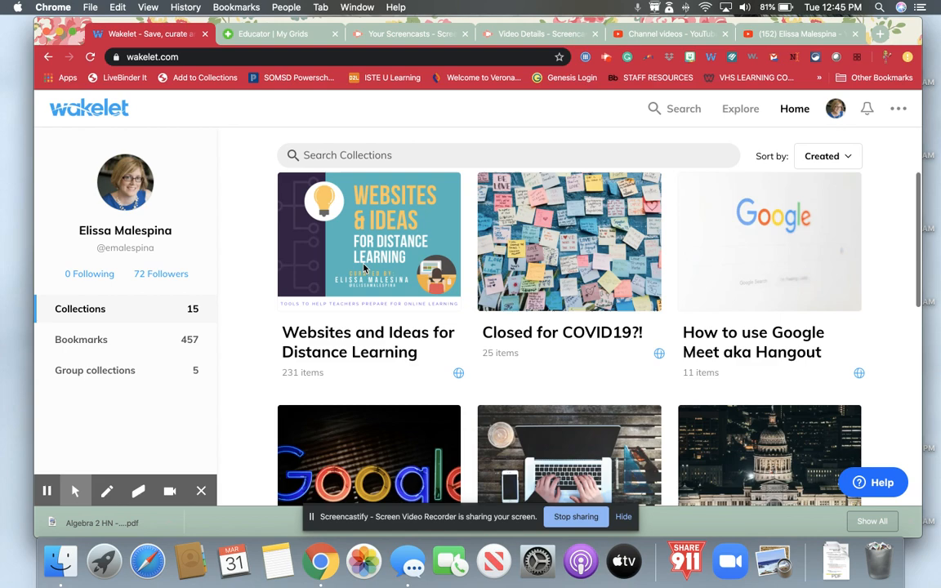
pyautogui.scroll(-3)
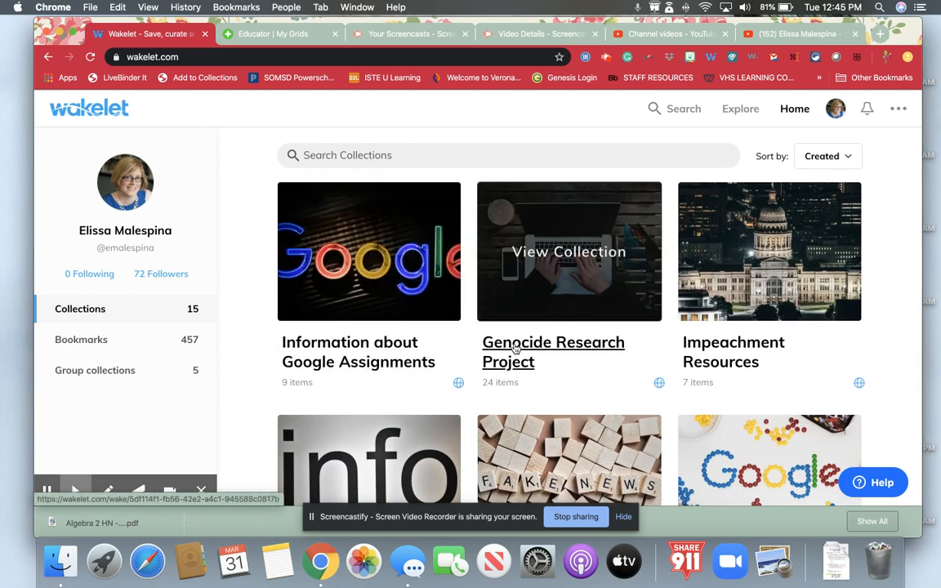
pyautogui.scroll(3)
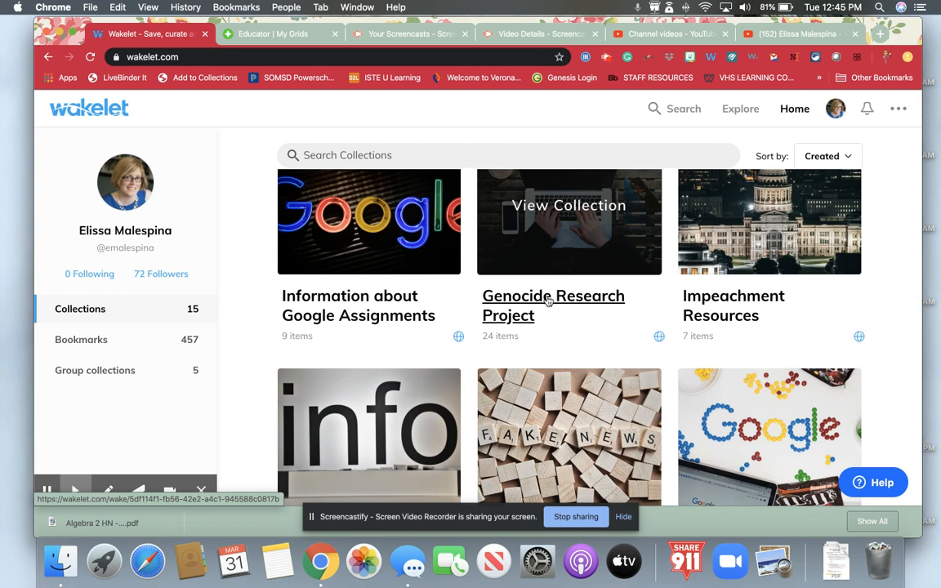
pyautogui.moveTo(601, 305)
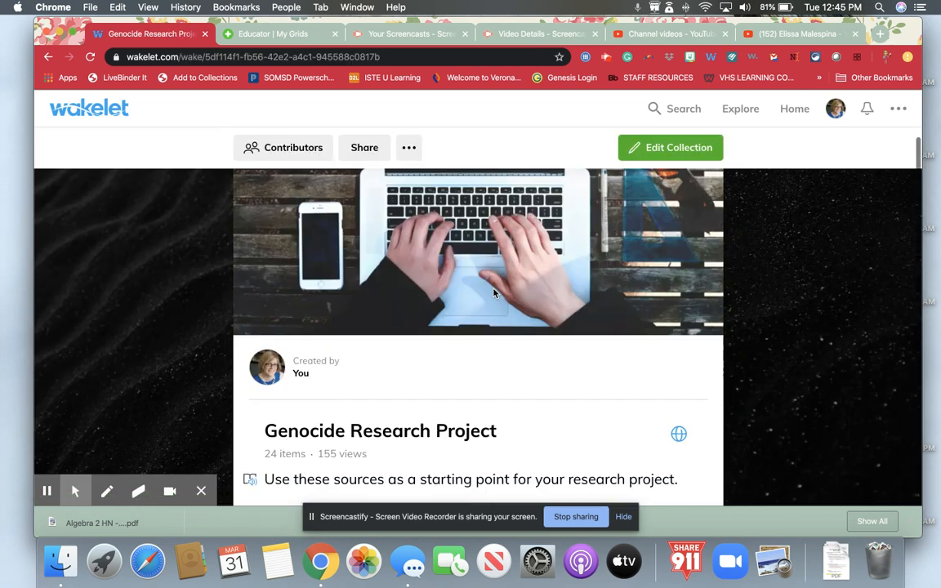
pyautogui.scroll(-3)
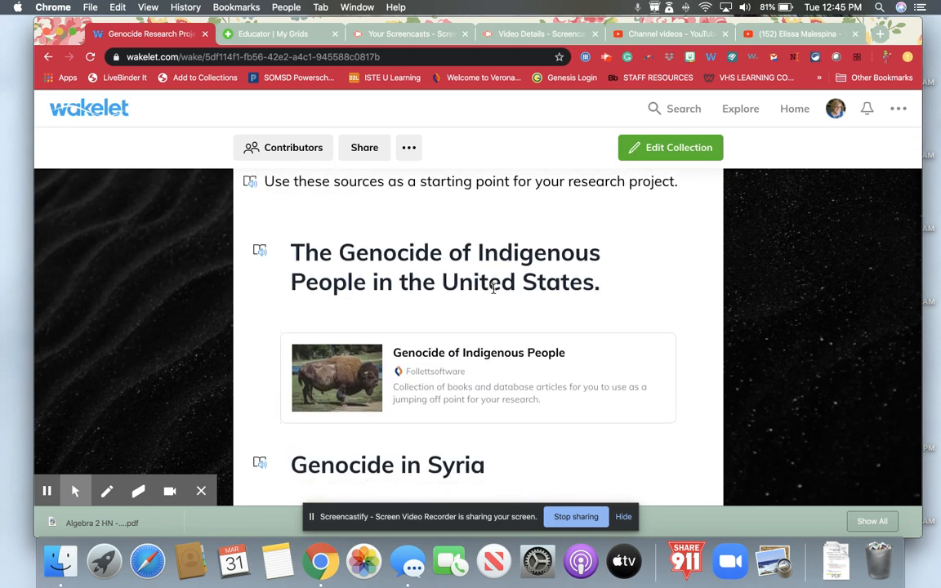
pyautogui.scroll(3)
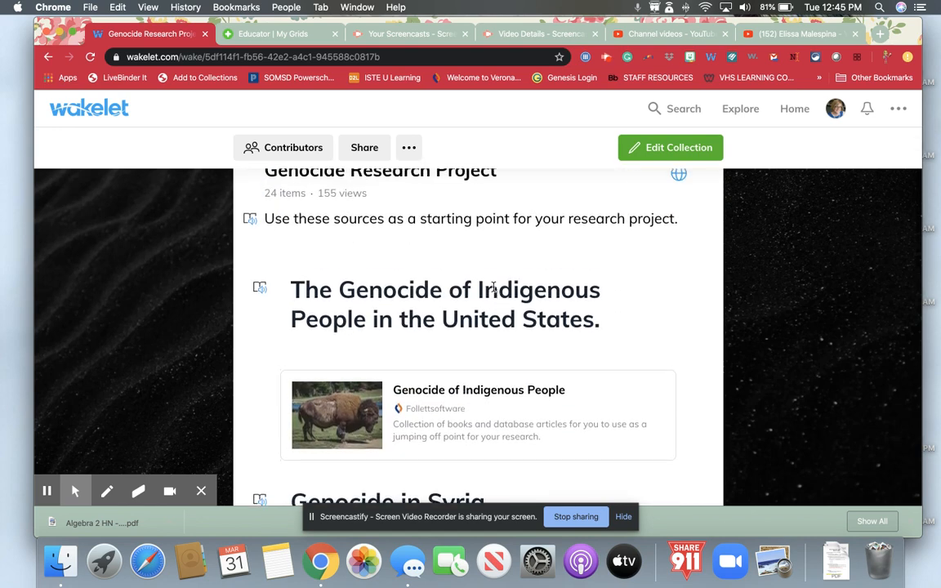
pyautogui.scroll(-3)
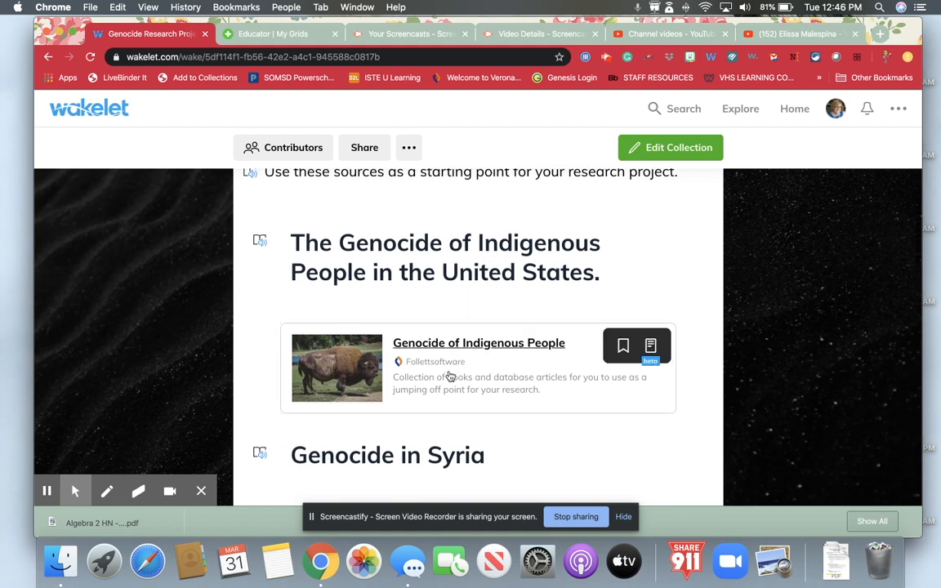
pyautogui.moveTo(479, 343)
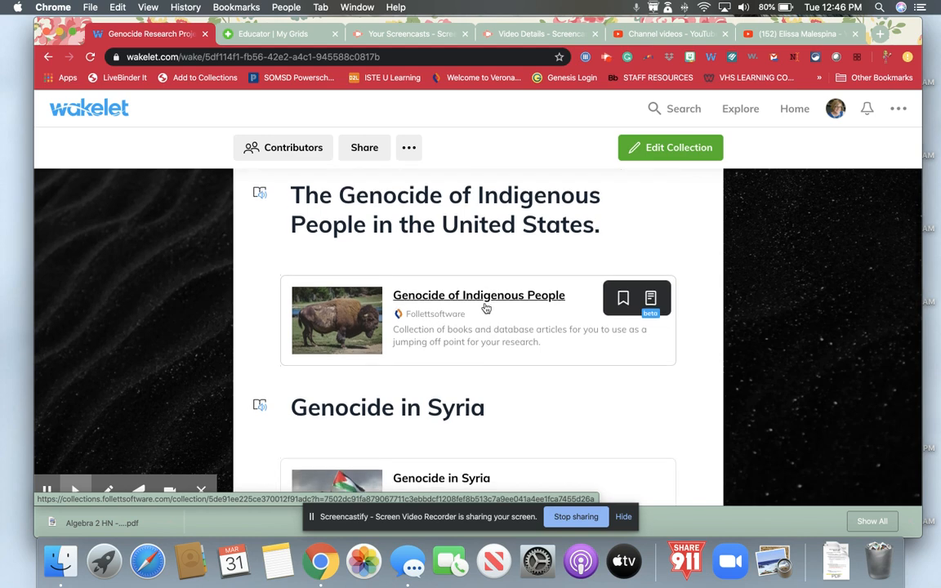
pyautogui.scroll(-3)
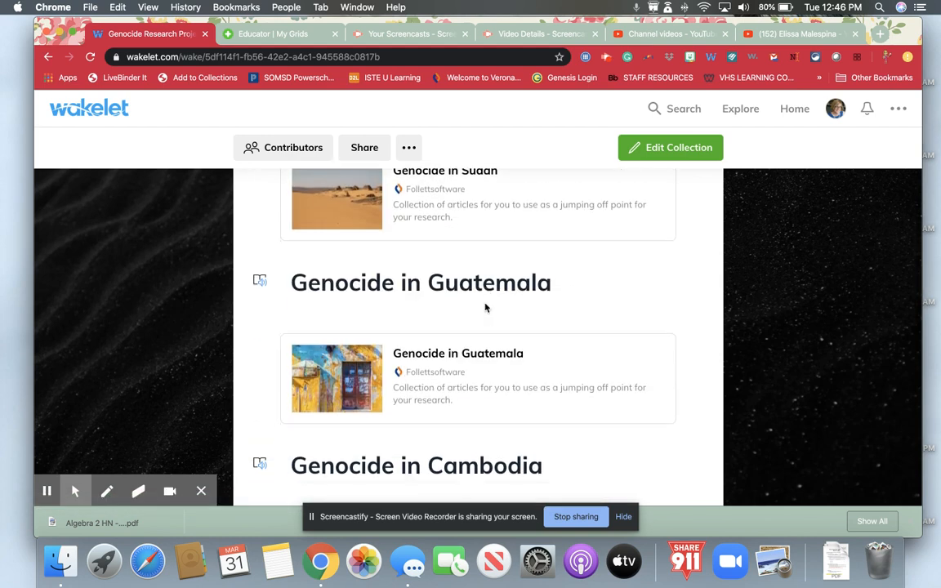
pyautogui.scroll(-3)
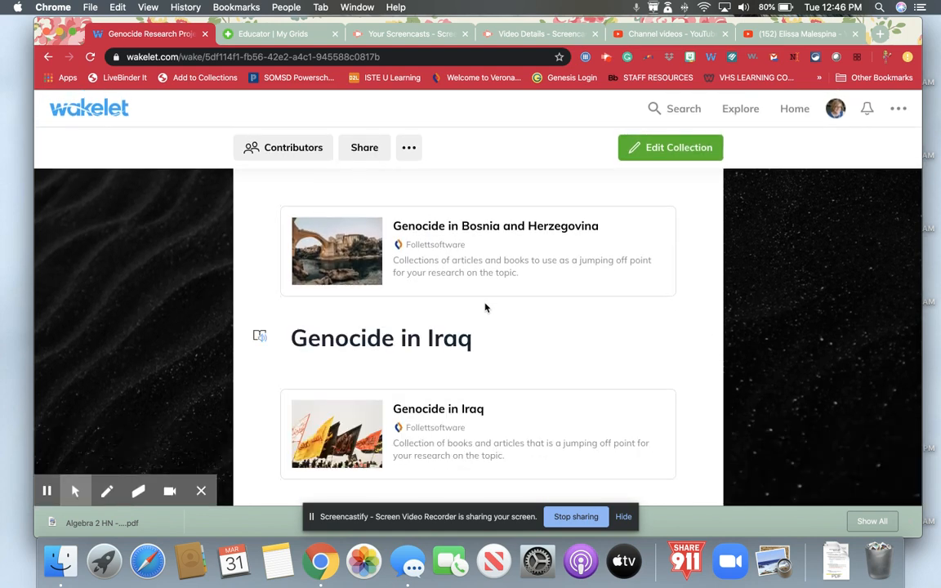
pyautogui.scroll(-3)
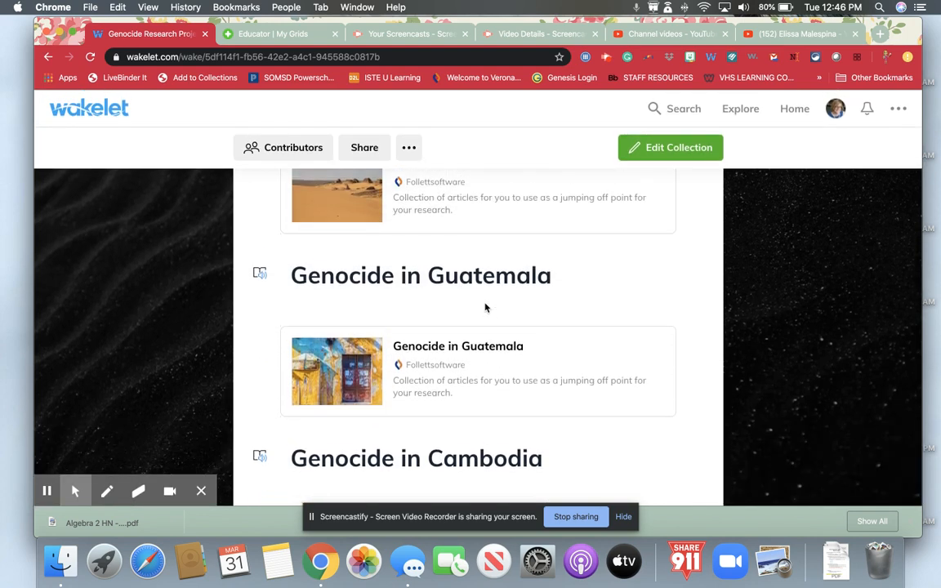
pyautogui.click(89, 108)
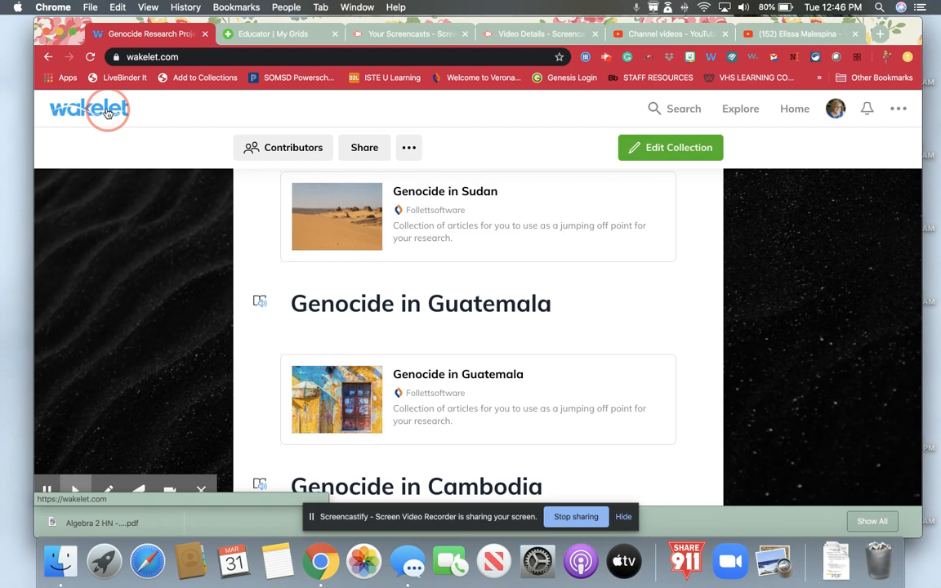
# - Scroll the home collections grid past Fake News Resources and NASA Resources to Out of the Box Collaborations
pyautogui.click(90, 108)
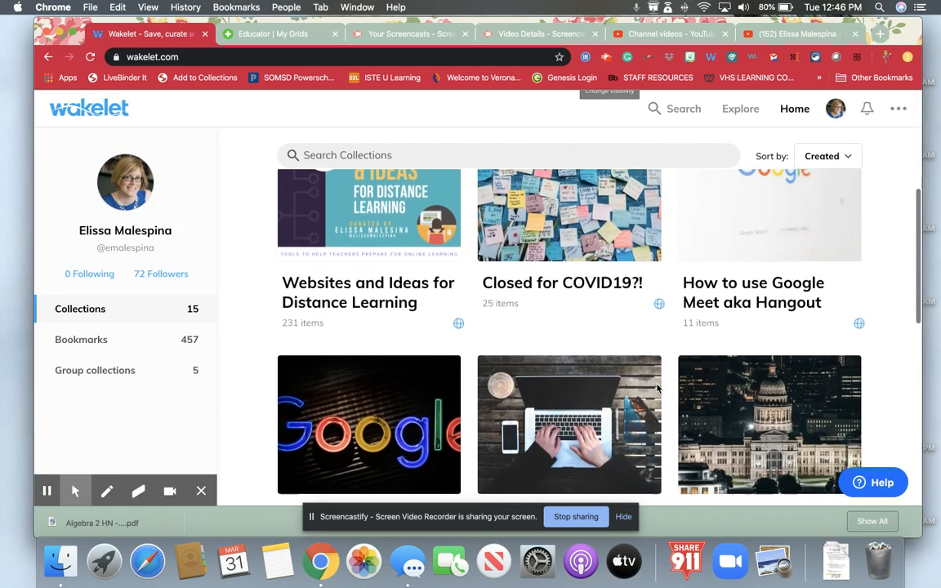
pyautogui.scroll(-3)
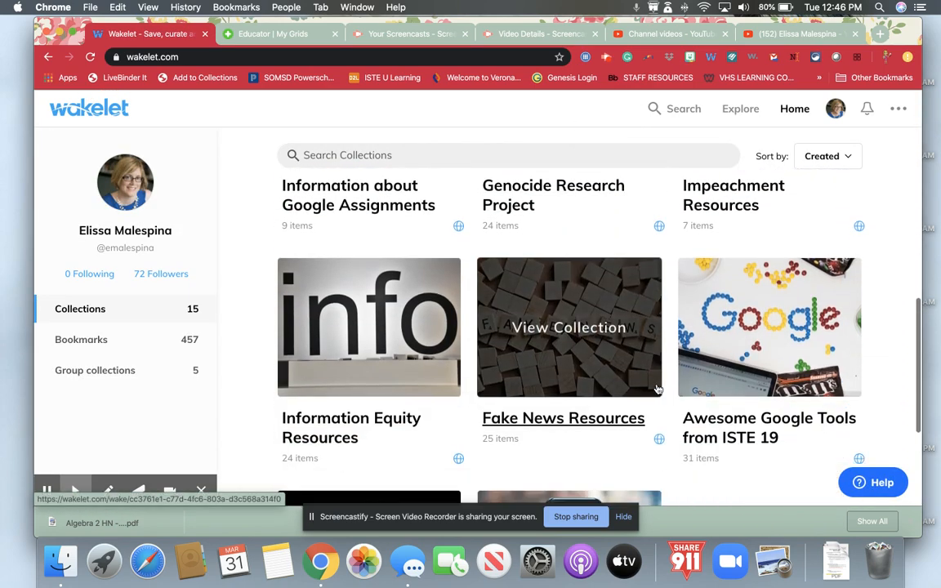
pyautogui.moveTo(615, 437)
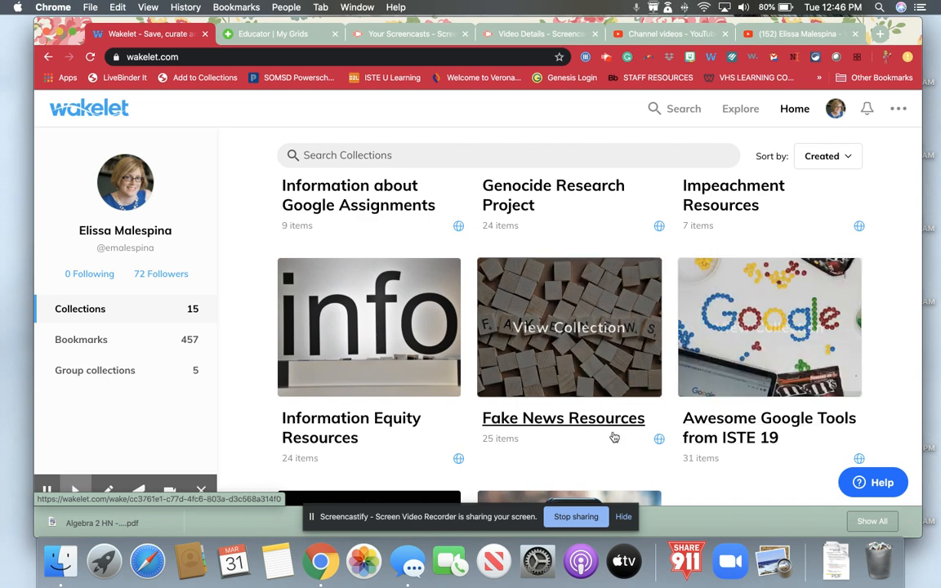
pyautogui.moveTo(768, 327)
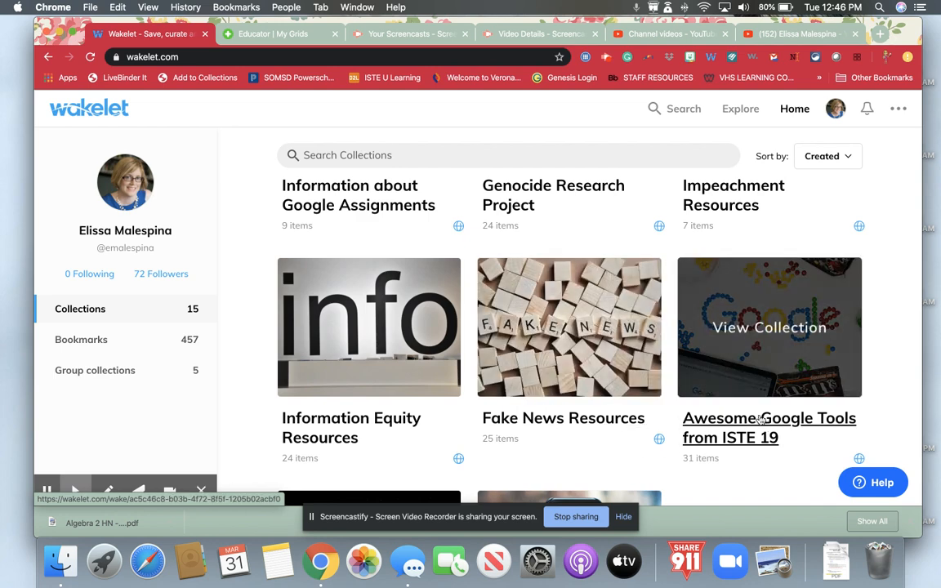
pyautogui.scroll(-3)
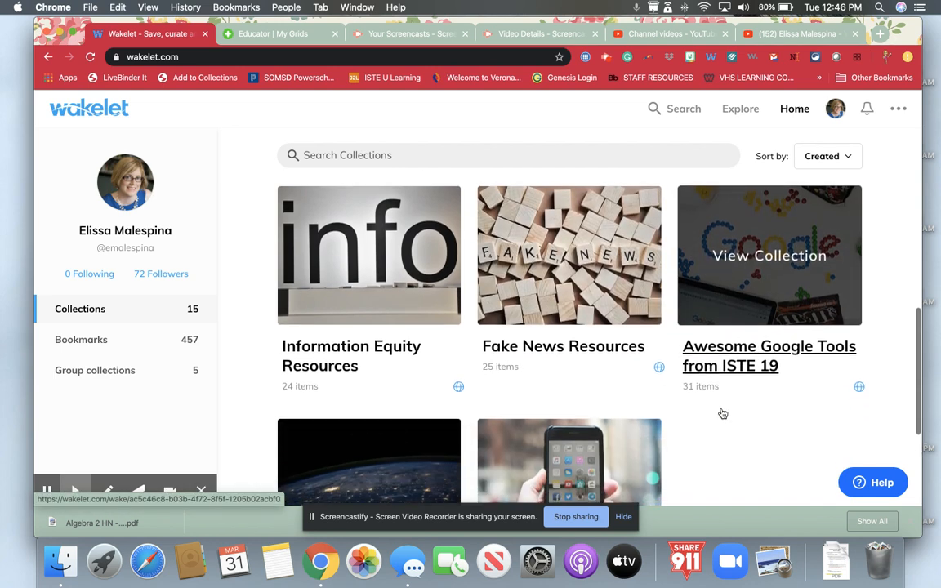
pyautogui.scroll(-3)
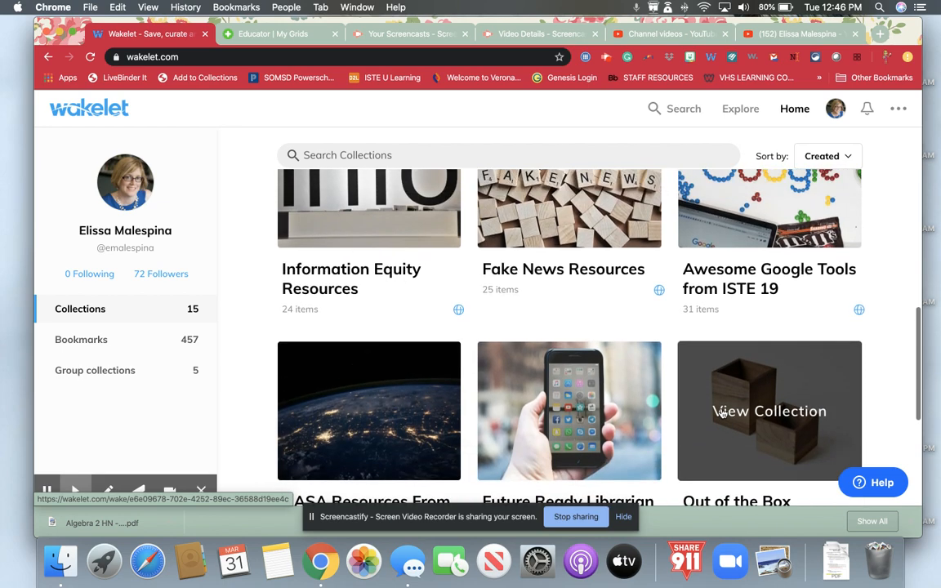
pyautogui.scroll(3)
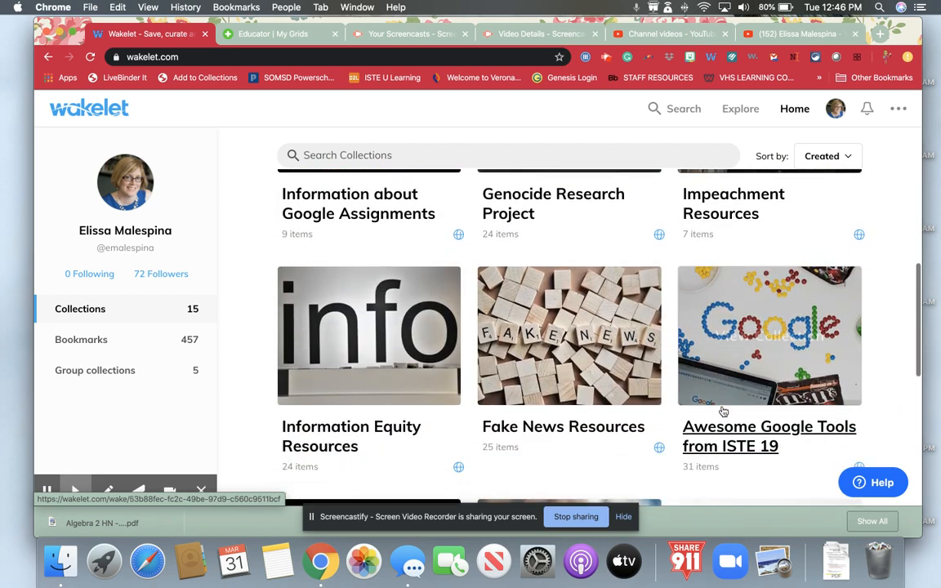
pyautogui.scroll(-3)
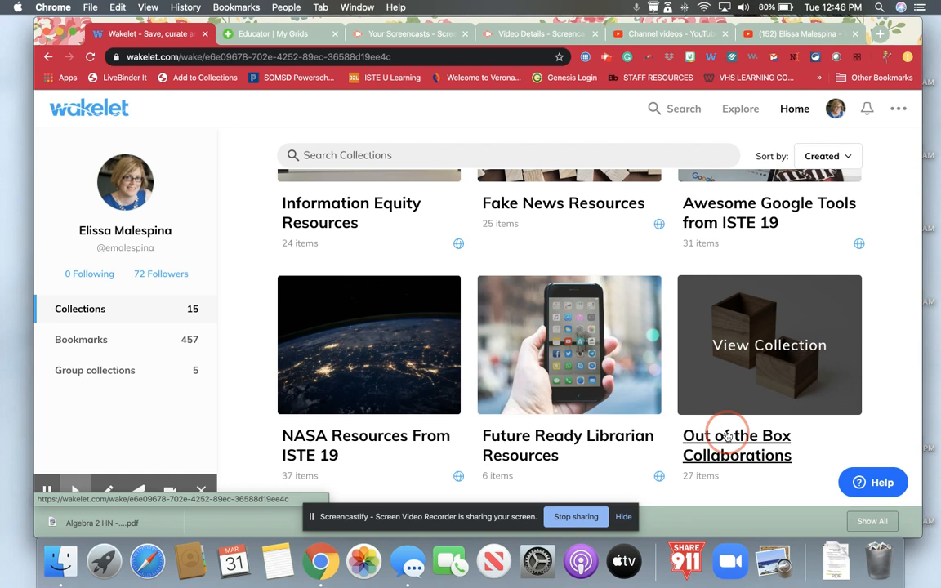
# - View the Out of the Box Collaborations collection's sharing options with QR code and link, twice, and close them
pyautogui.click(768, 345)
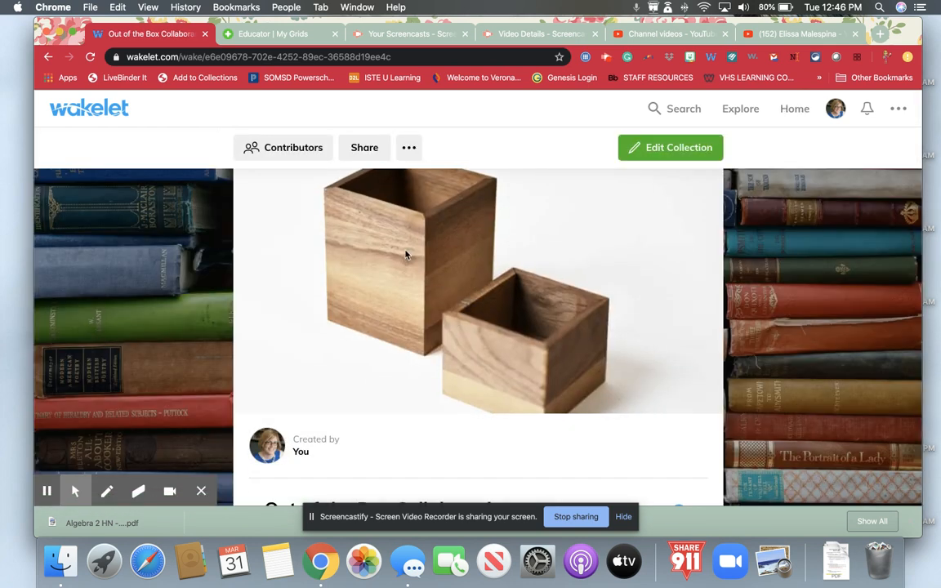
pyautogui.click(364, 147)
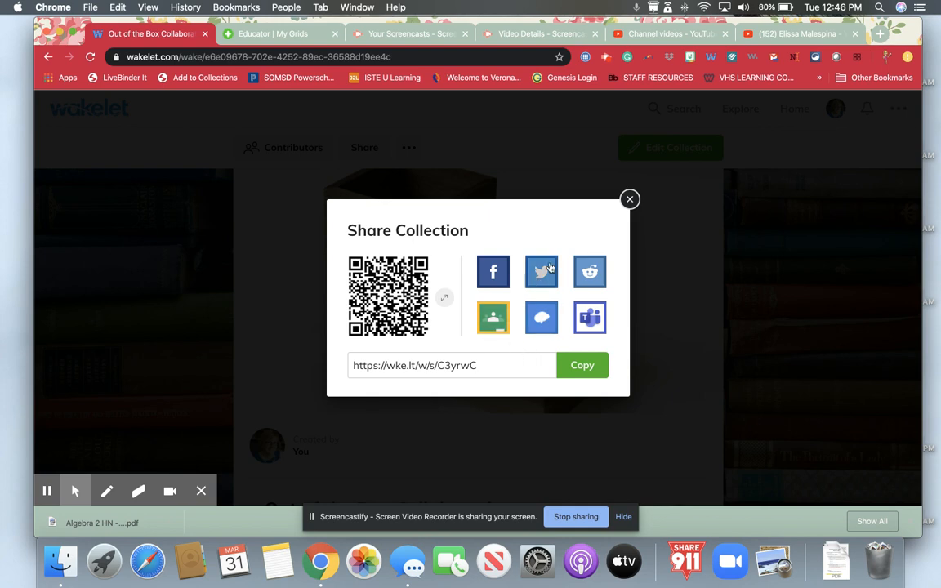
pyautogui.click(631, 199)
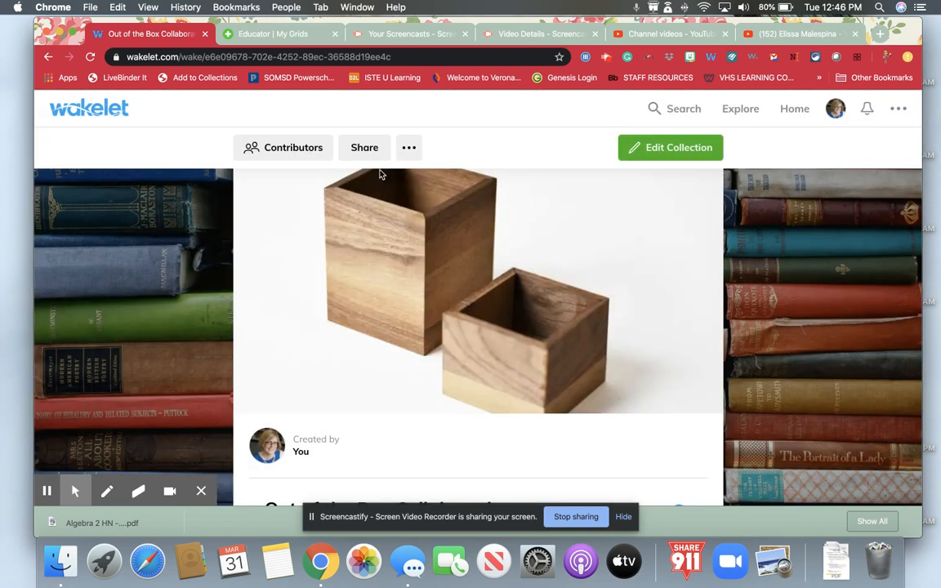
pyautogui.click(364, 147)
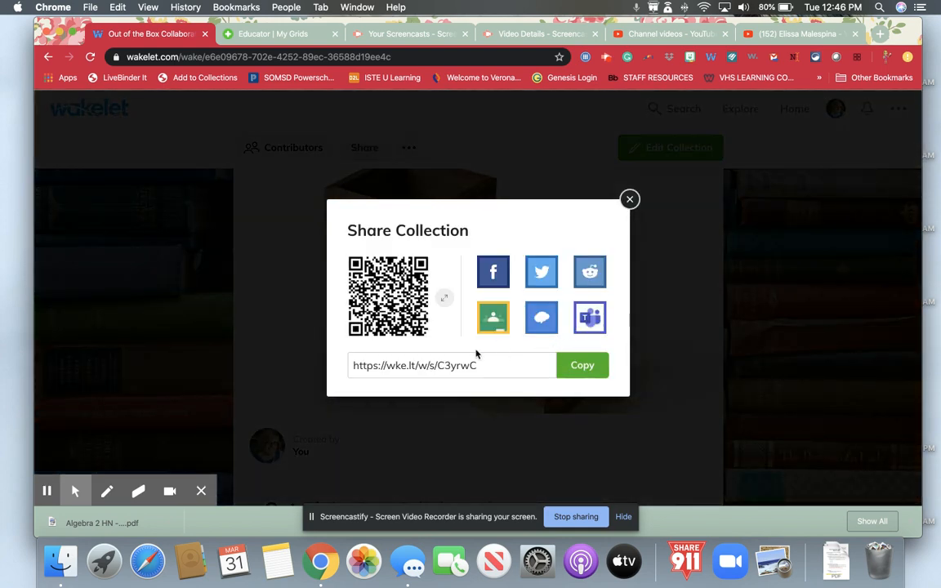
pyautogui.moveTo(570, 268)
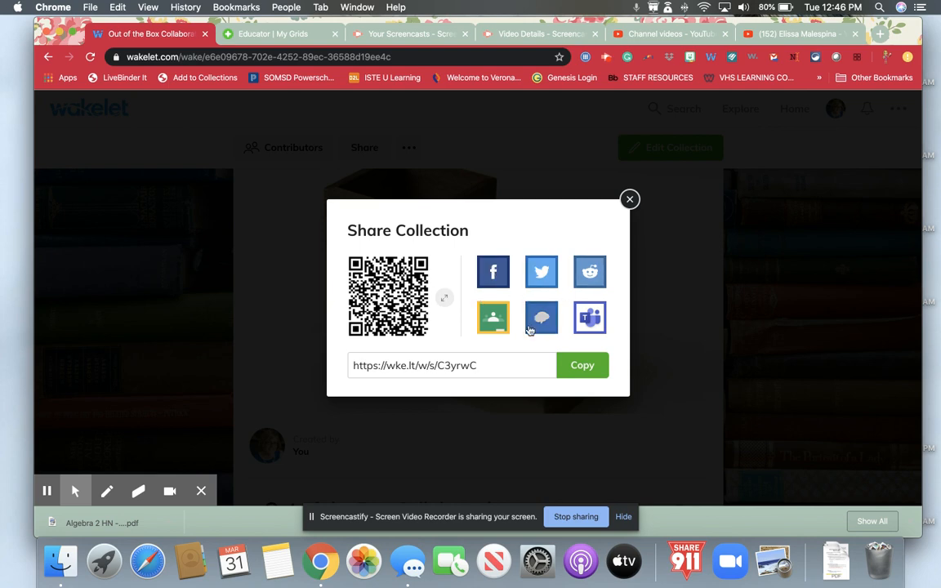
pyautogui.click(631, 200)
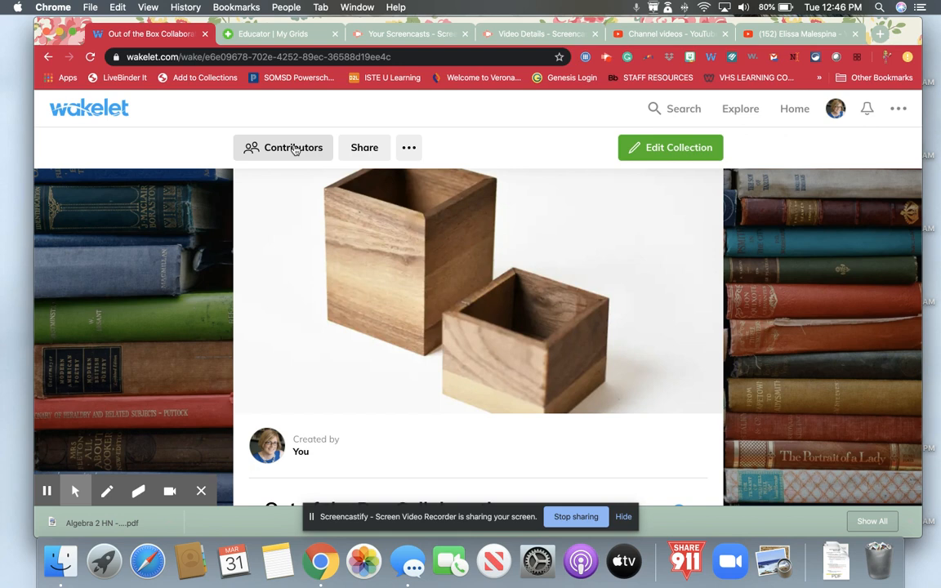
# - Review the collection's current contributors and the invite options via name or email and via shareable link or code
pyautogui.click(284, 147)
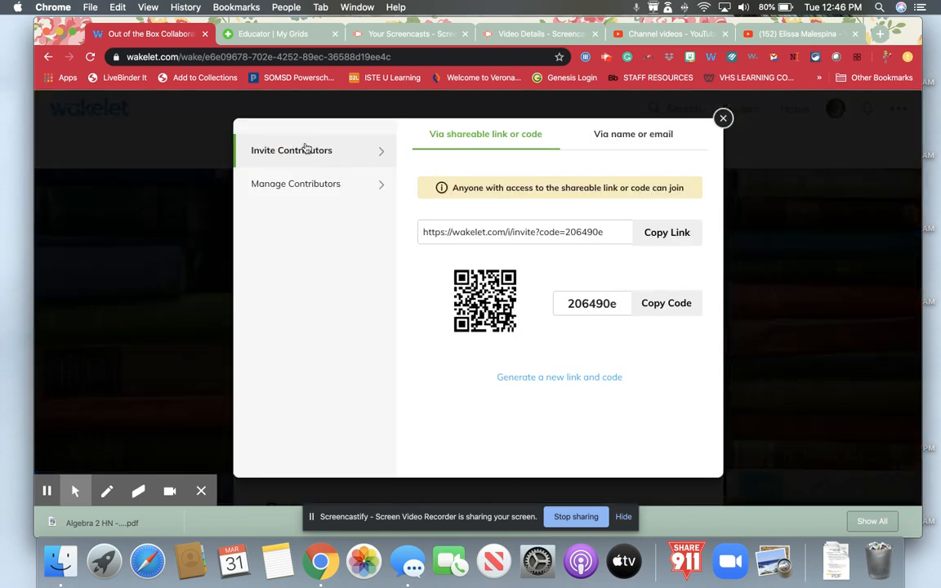
pyautogui.moveTo(500, 154)
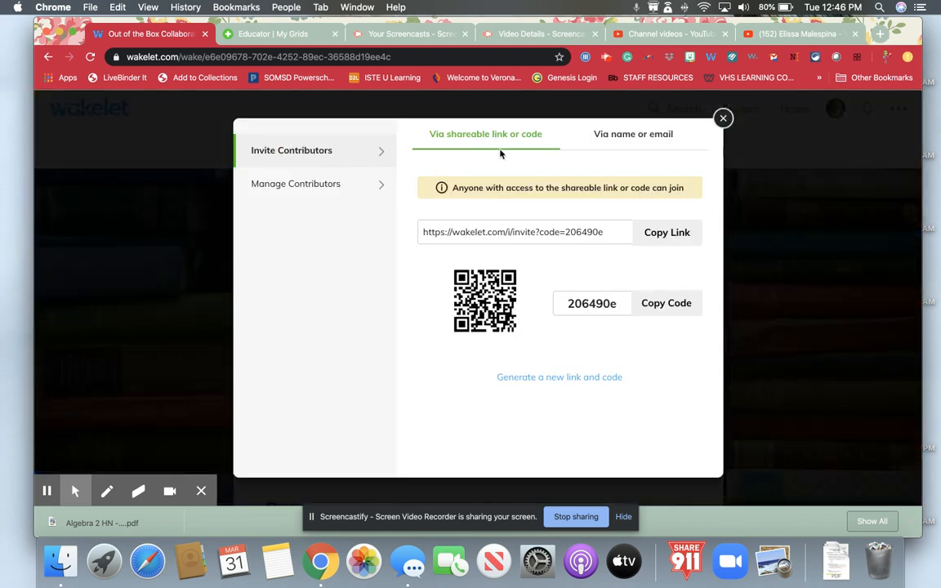
pyautogui.moveTo(580, 314)
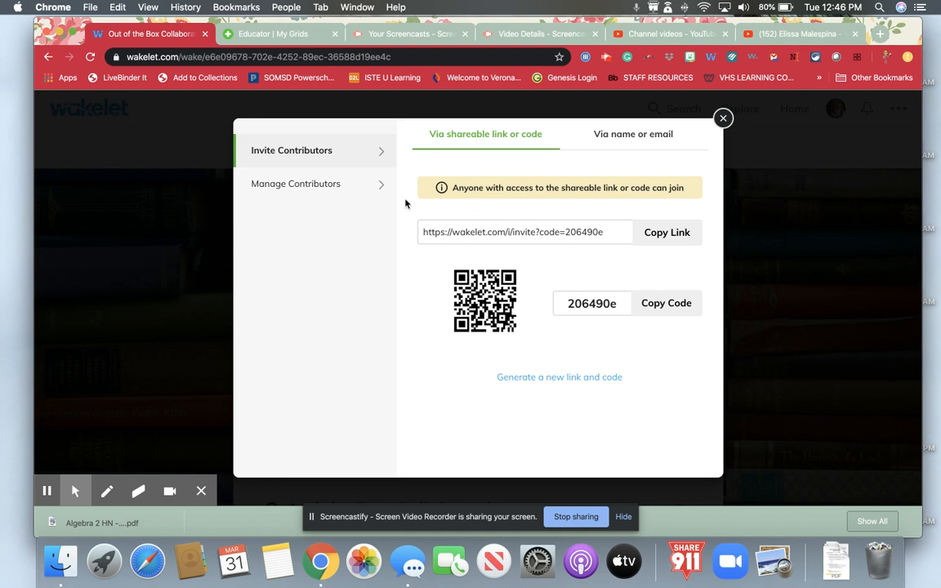
pyautogui.click(296, 183)
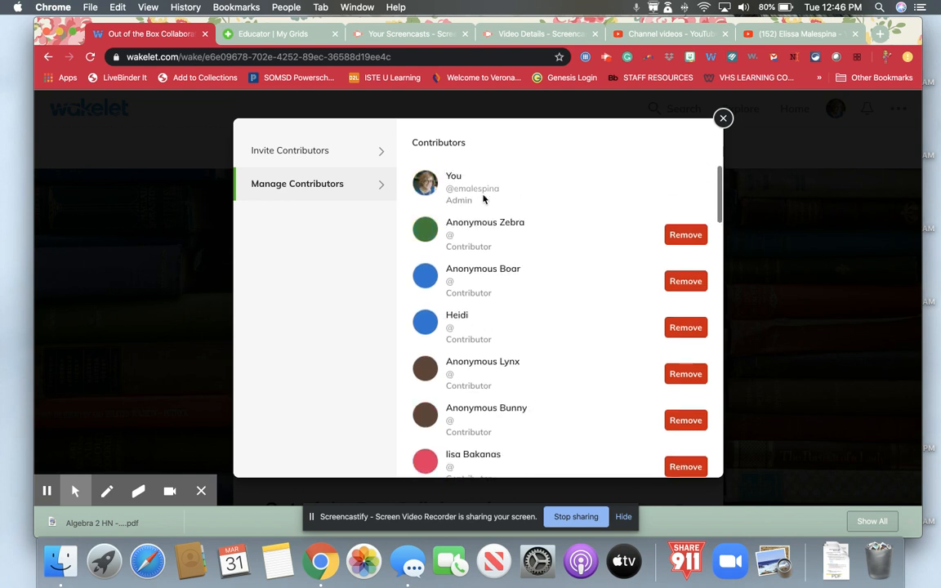
pyautogui.click(294, 150)
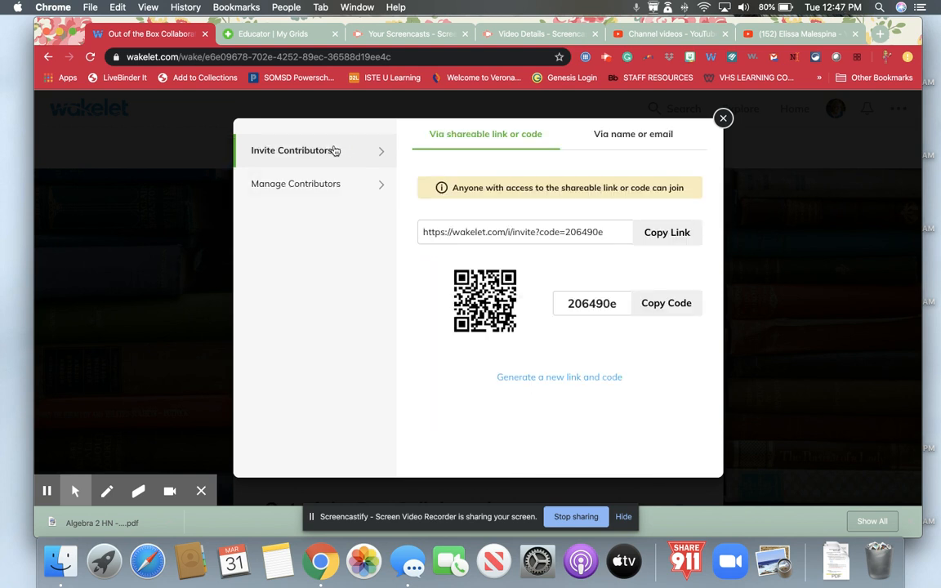
pyautogui.moveTo(642, 134)
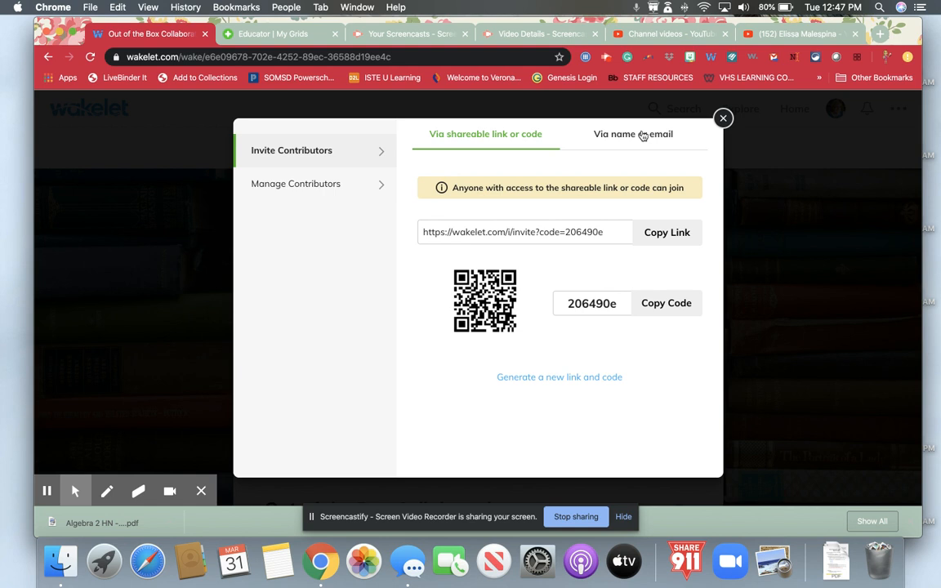
pyautogui.click(633, 134)
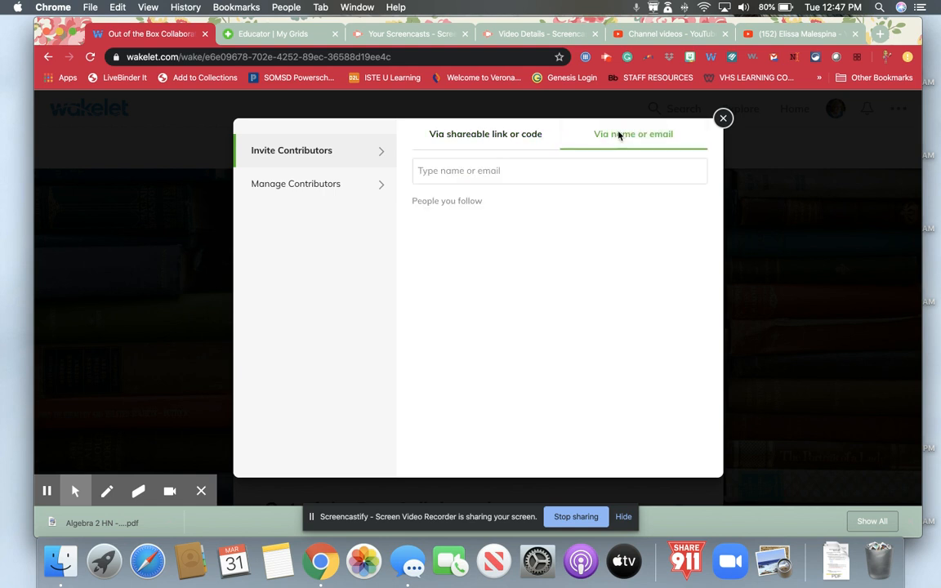
pyautogui.click(486, 134)
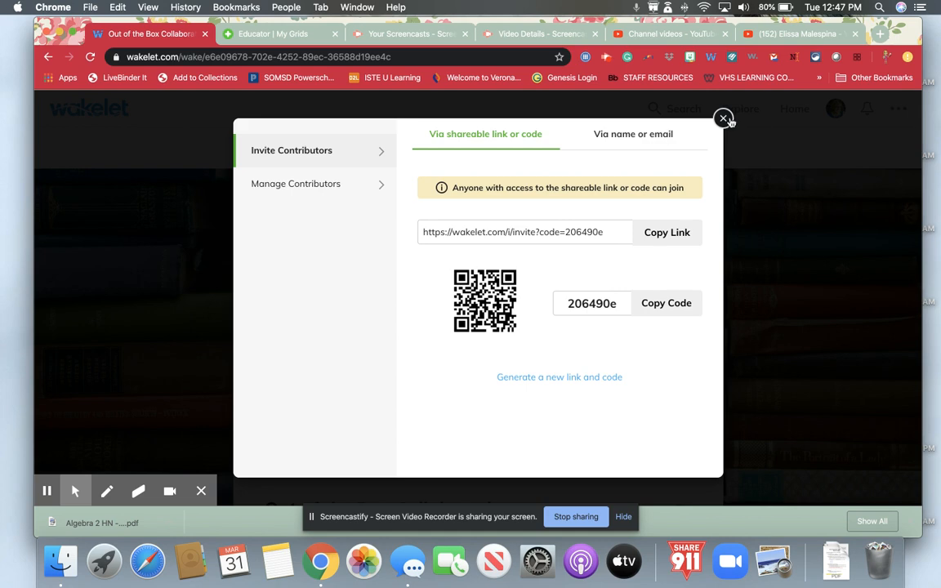
pyautogui.click(722, 118)
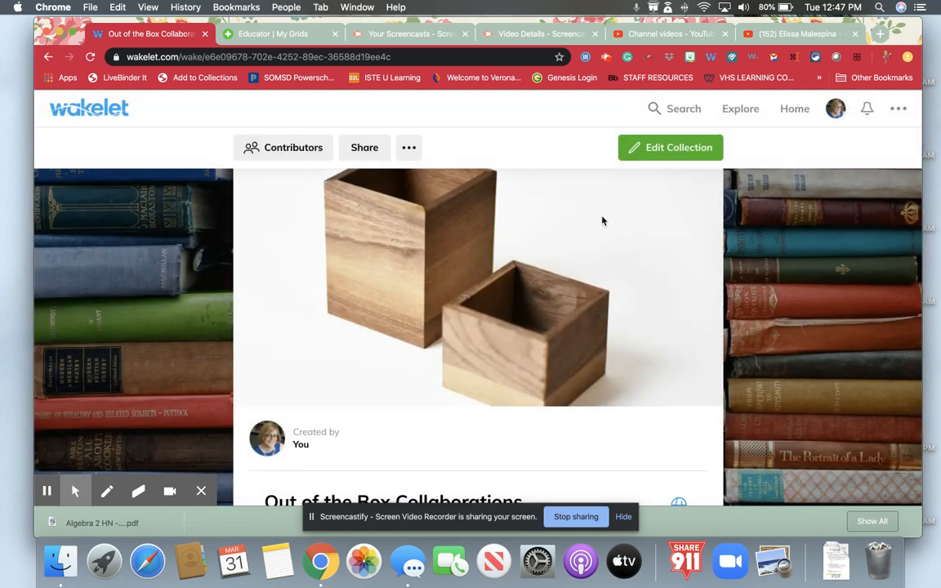
pyautogui.scroll(-3)
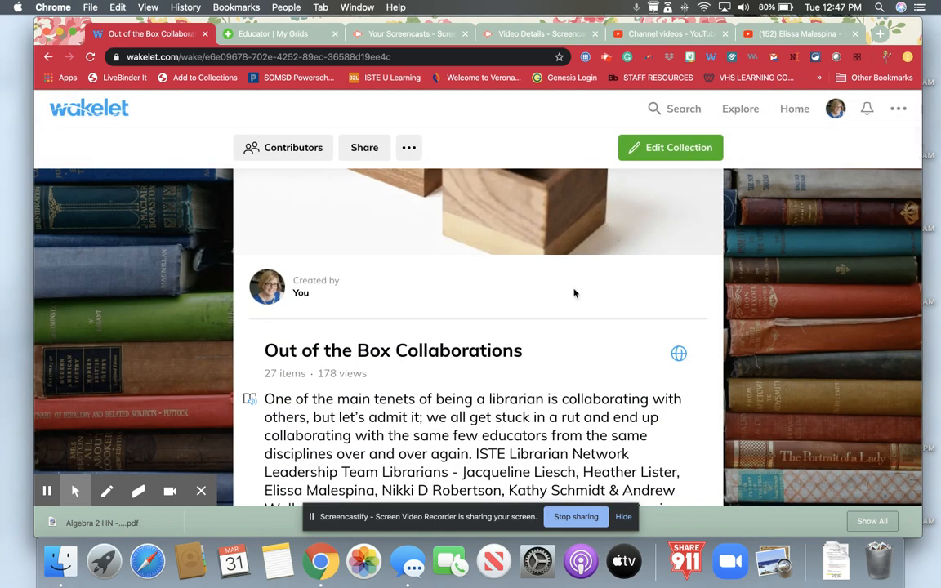
pyautogui.scroll(-3)
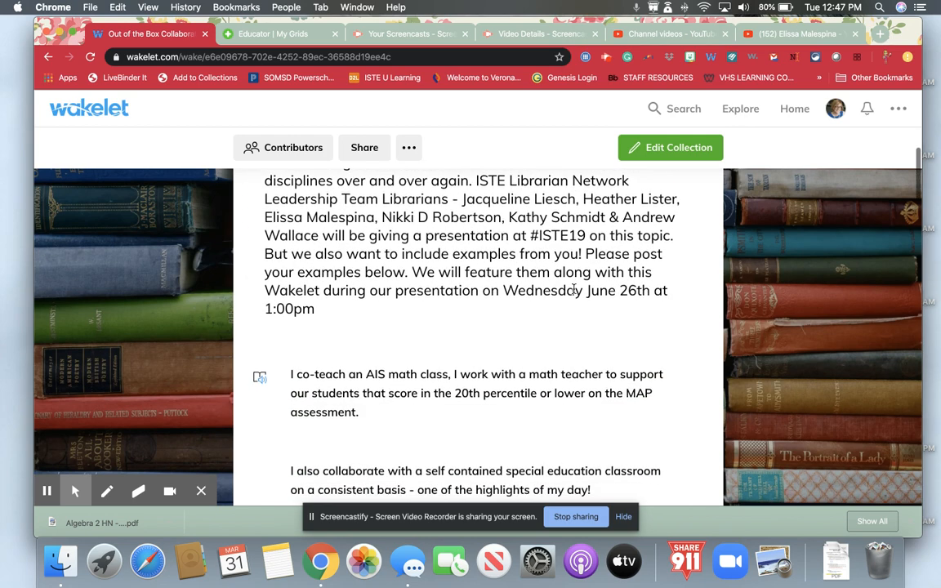
pyautogui.scroll(-3)
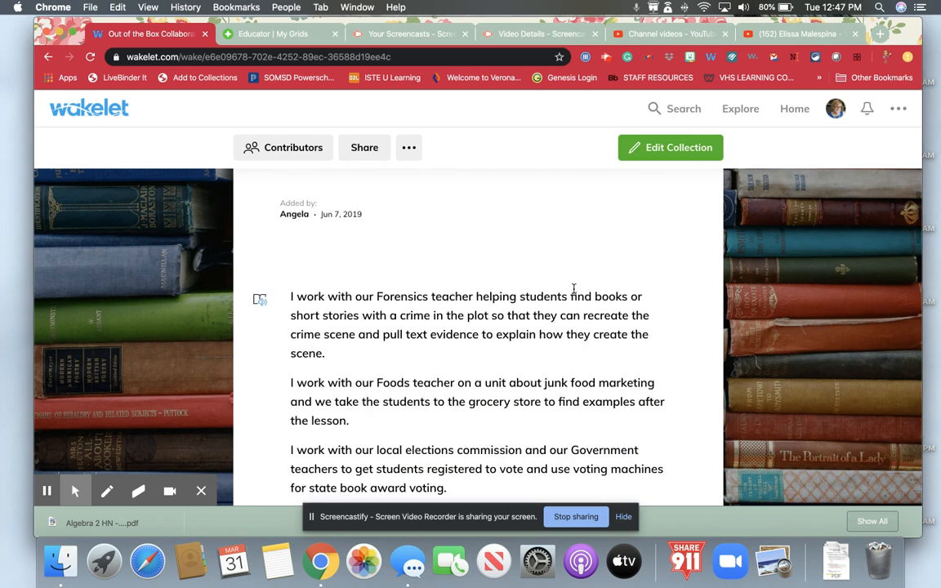
pyautogui.scroll(-3)
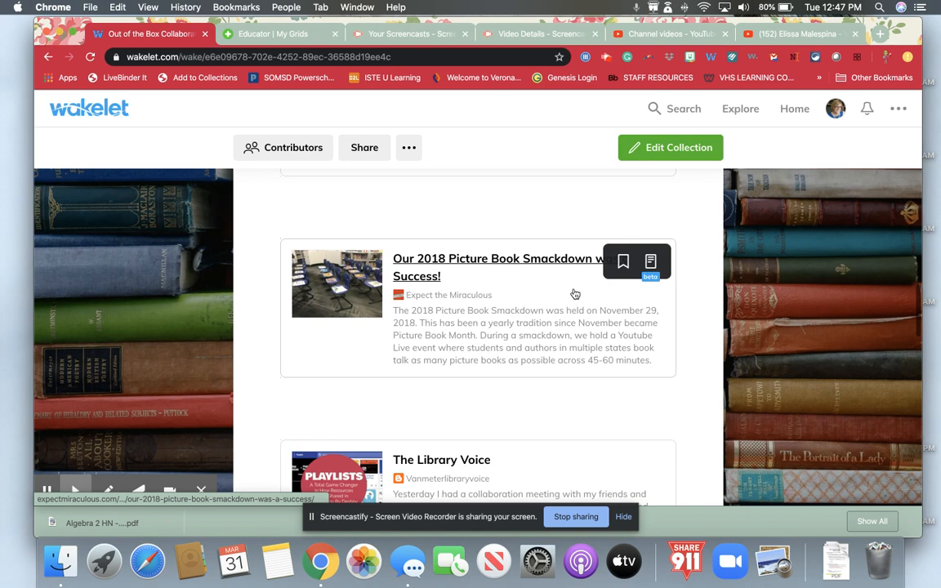
pyautogui.moveTo(127, 118)
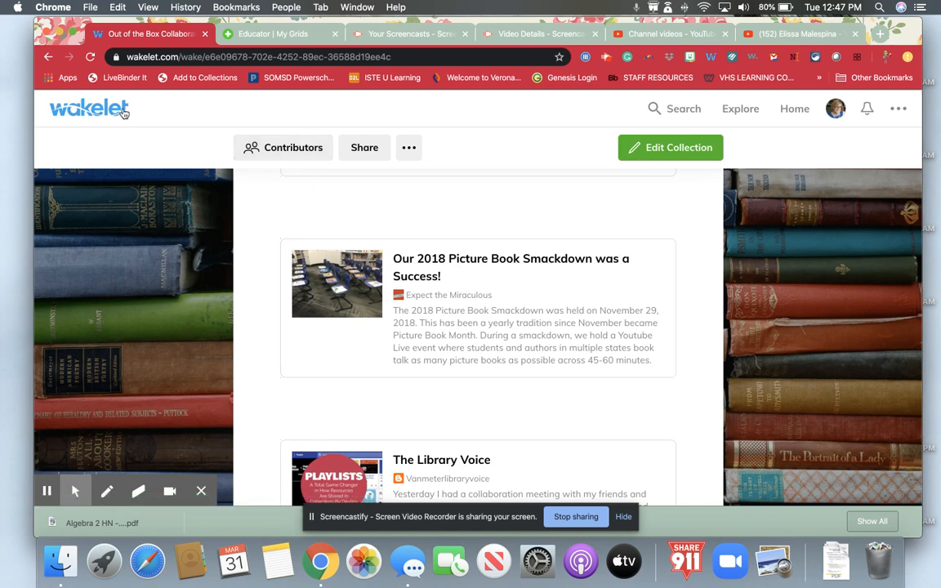
# - Return home and view the private two-item Showing Librarians How To Use Wakelet collection starting with Screencasting Tools
pyautogui.click(794, 108)
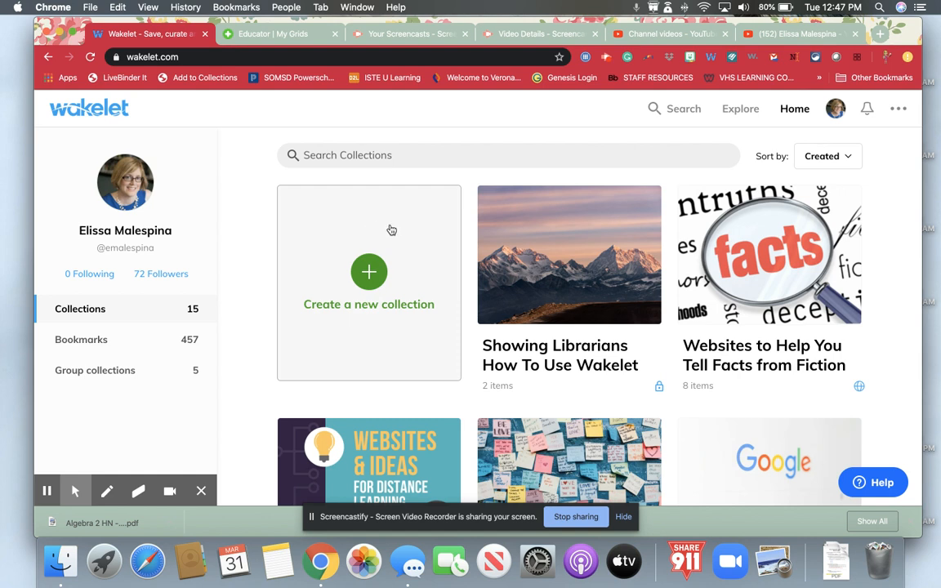
pyautogui.moveTo(392, 273)
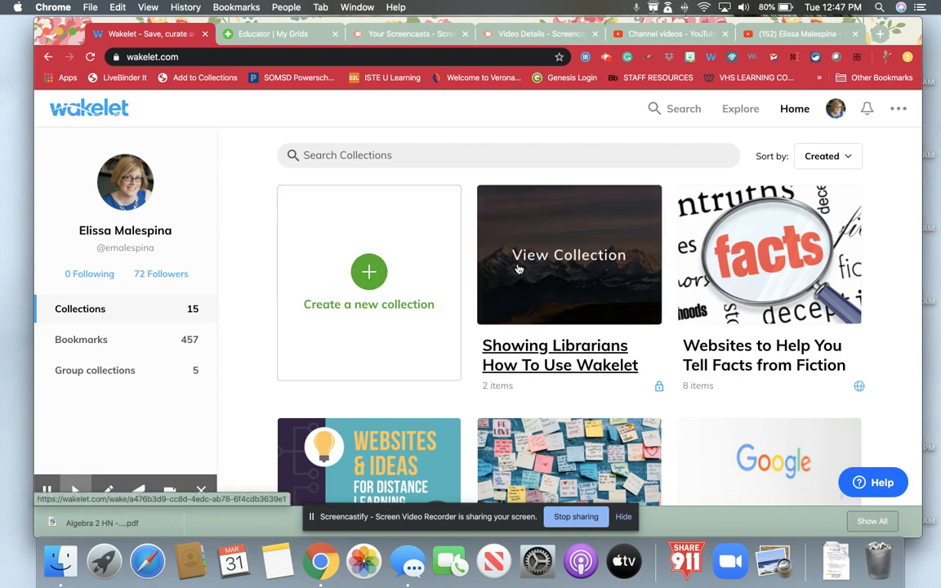
pyautogui.click(569, 255)
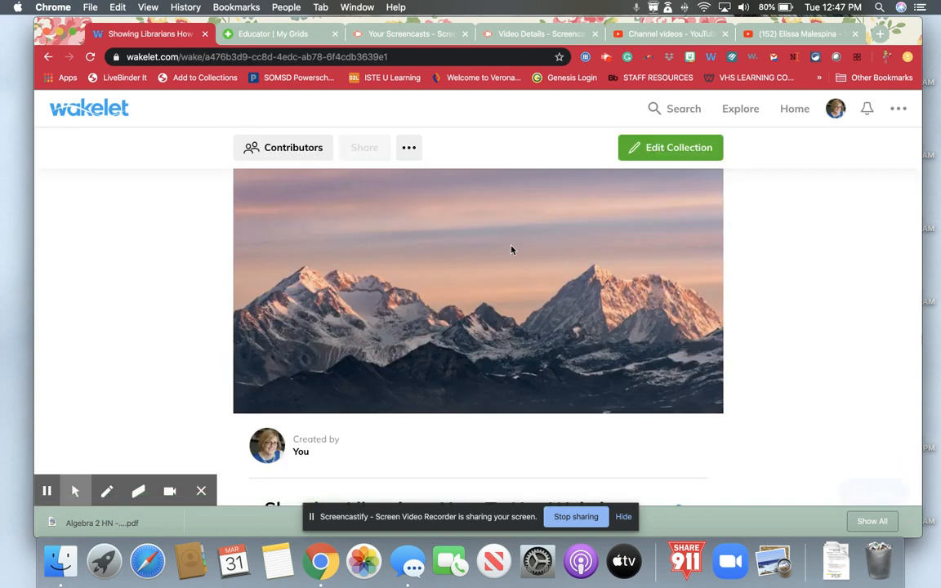
pyautogui.scroll(-3)
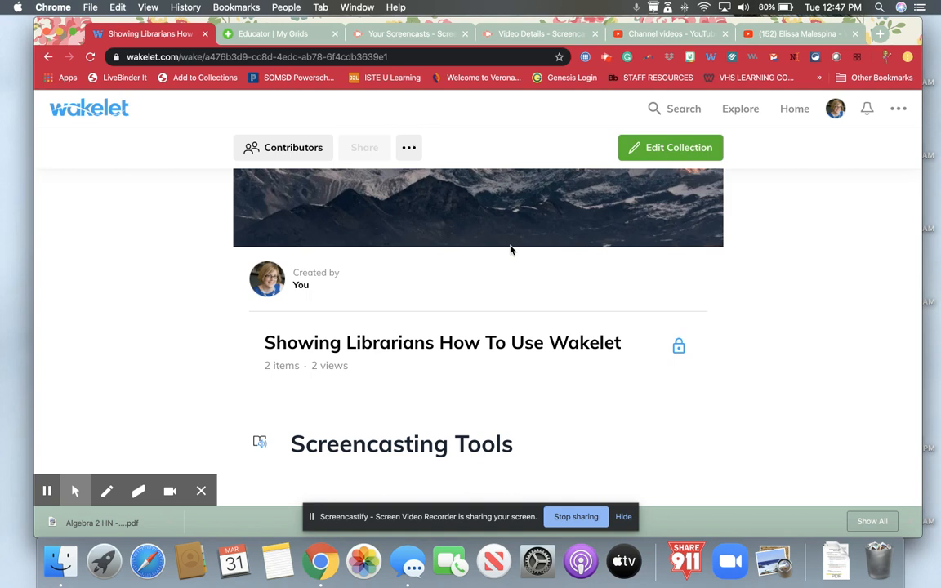
pyautogui.scroll(3)
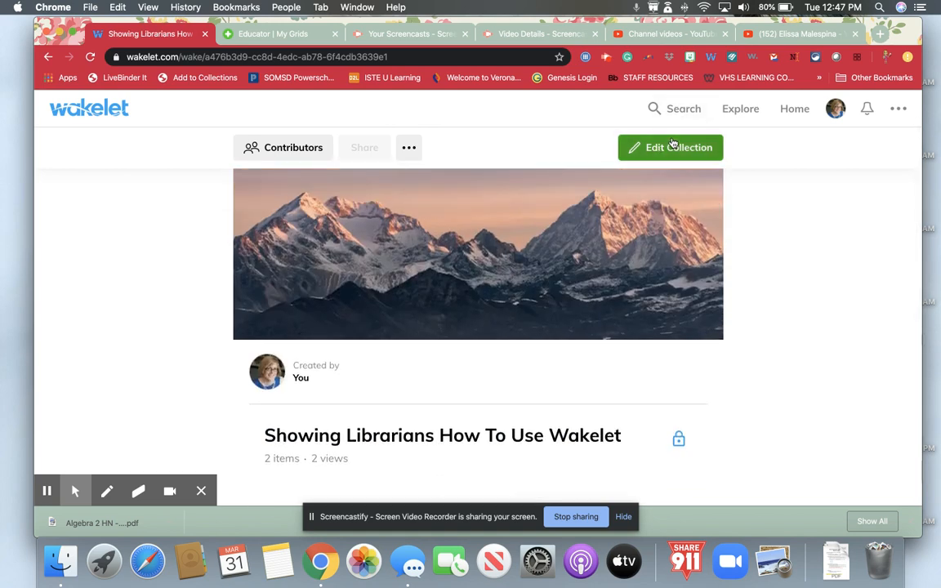
# - Edit the collection and switch its layout from Media View through Compact and Grid to Mood board
pyautogui.click(670, 147)
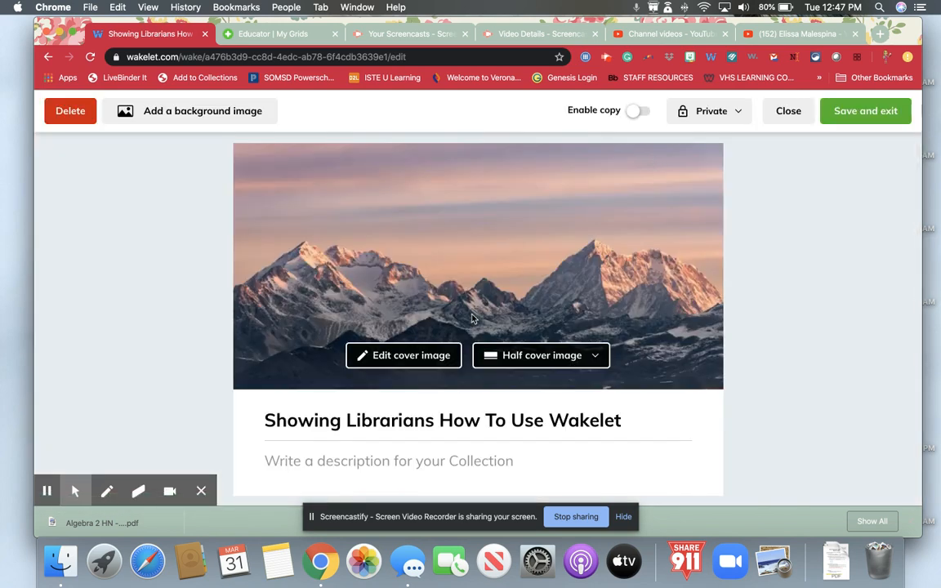
pyautogui.scroll(-3)
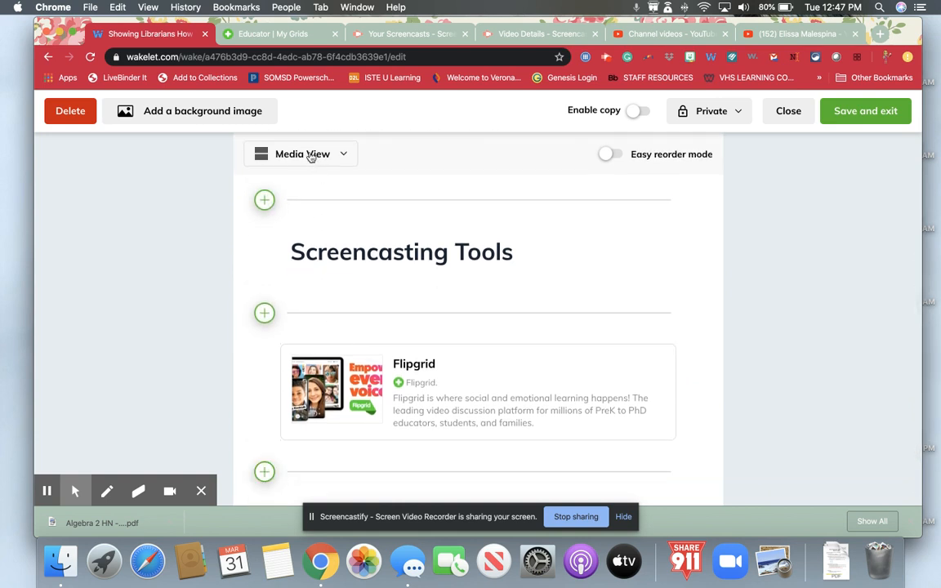
pyautogui.click(300, 154)
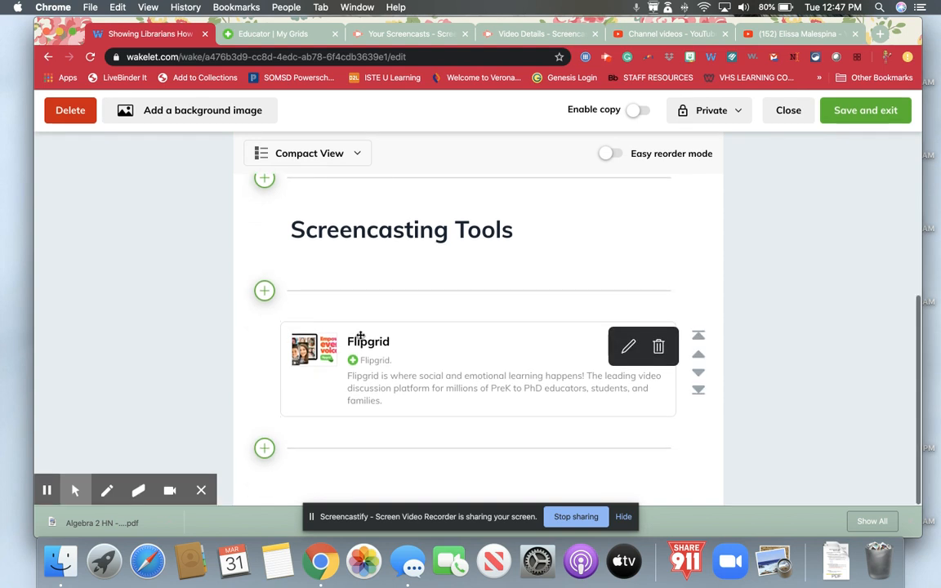
pyautogui.click(308, 154)
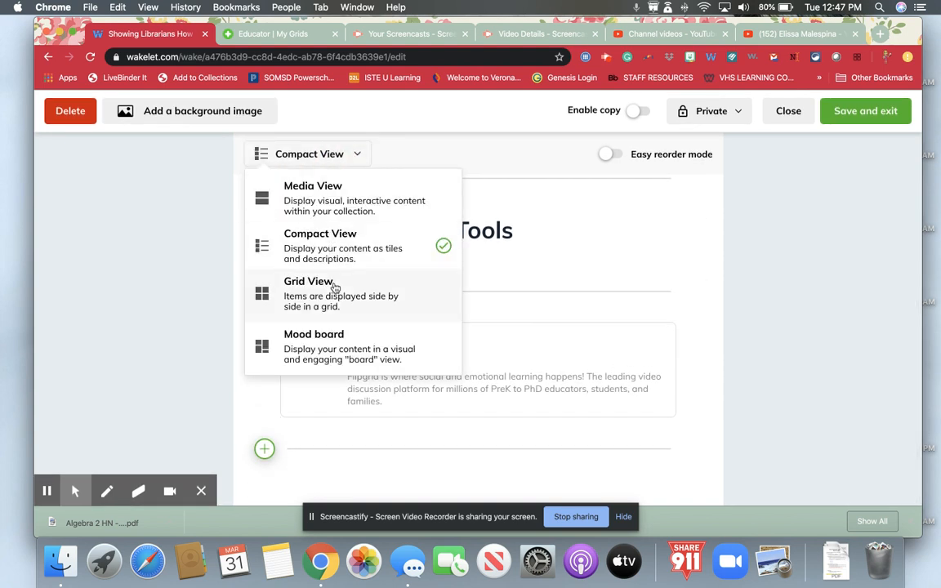
pyautogui.click(309, 281)
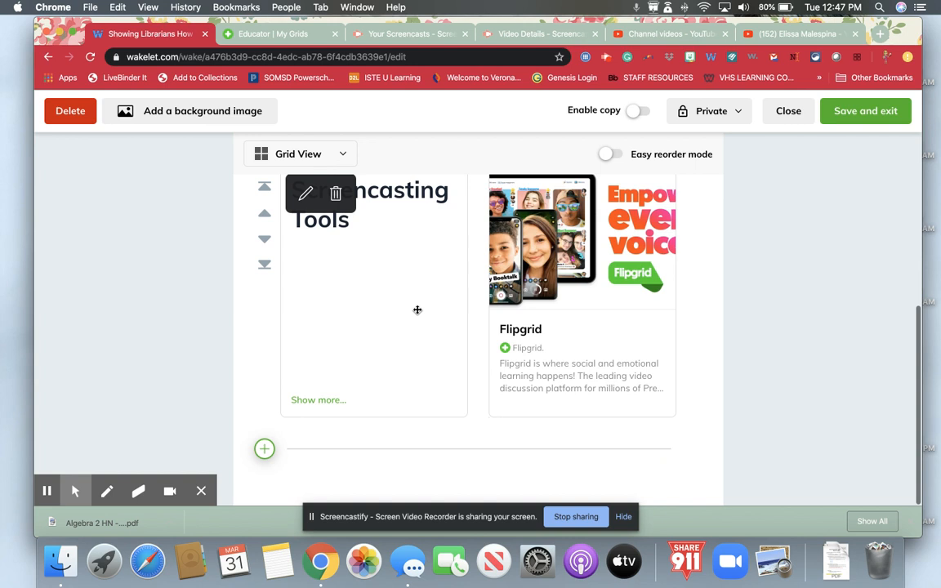
pyautogui.moveTo(347, 251)
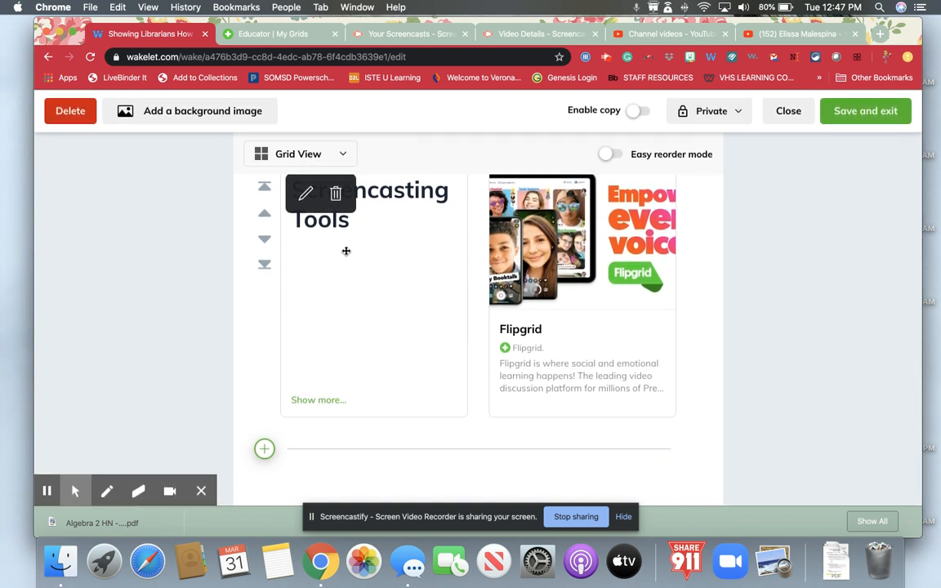
pyautogui.scroll(3)
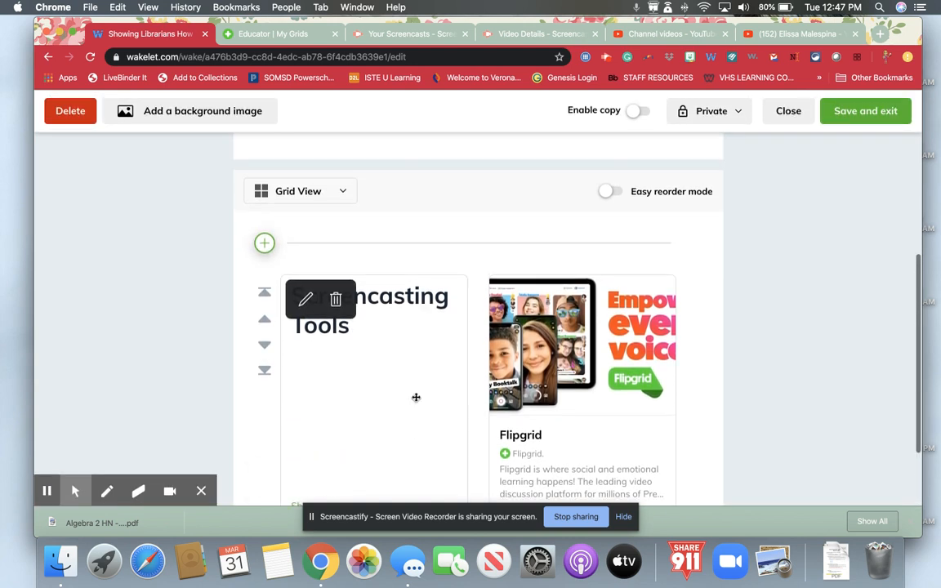
pyautogui.click(301, 191)
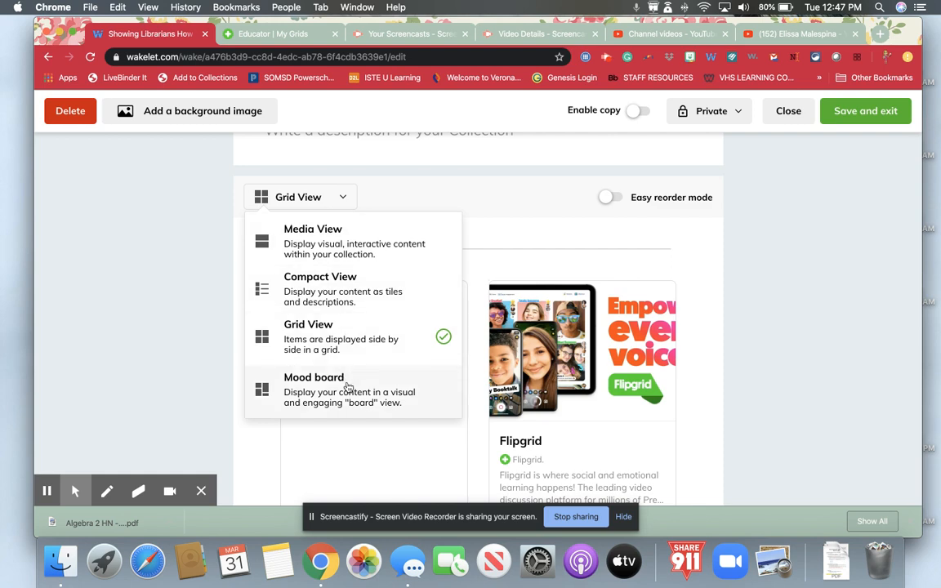
pyautogui.click(314, 376)
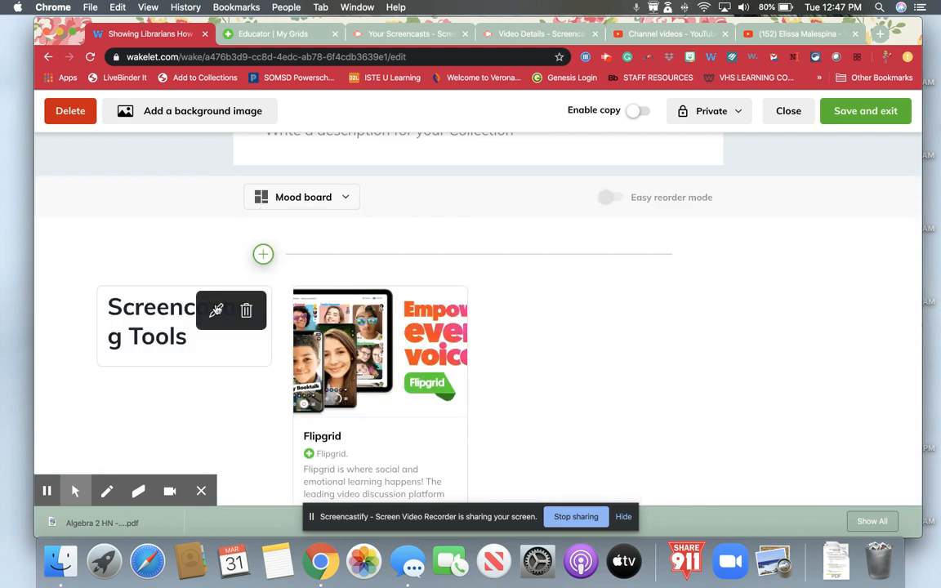
pyautogui.moveTo(709, 186)
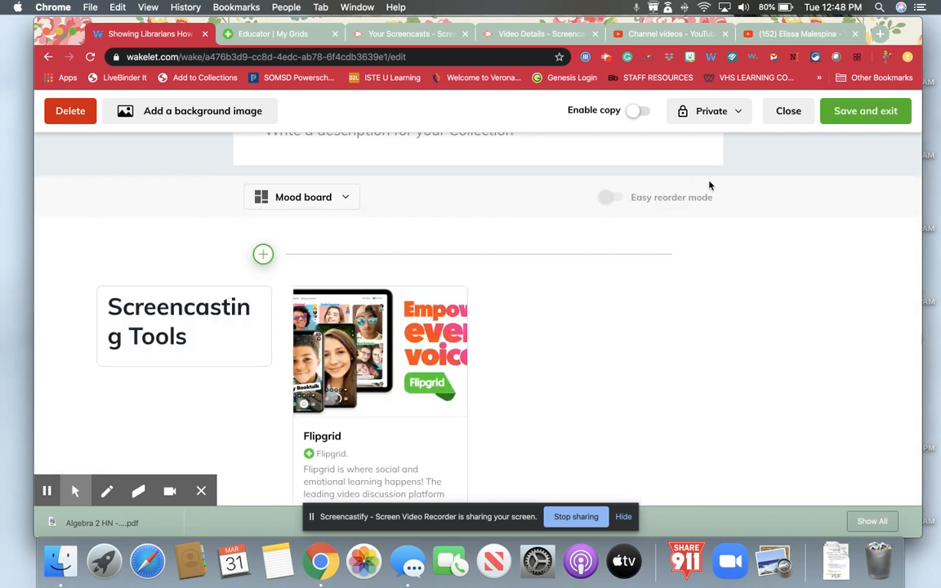
# - Return to the top of the Showing Librarians collection and reveal the layout choices, Mood board still applied
pyautogui.scroll(3)
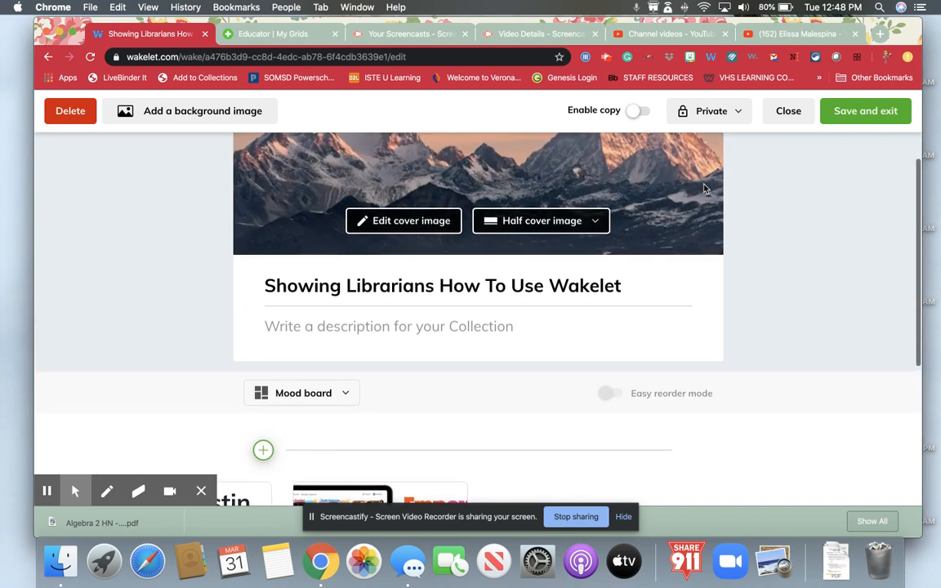
pyautogui.scroll(3)
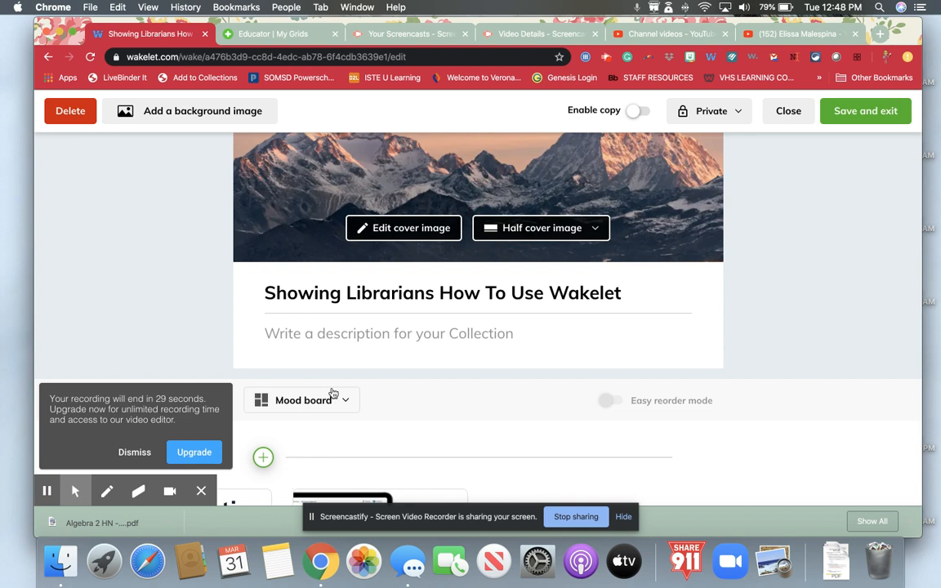
pyautogui.click(302, 400)
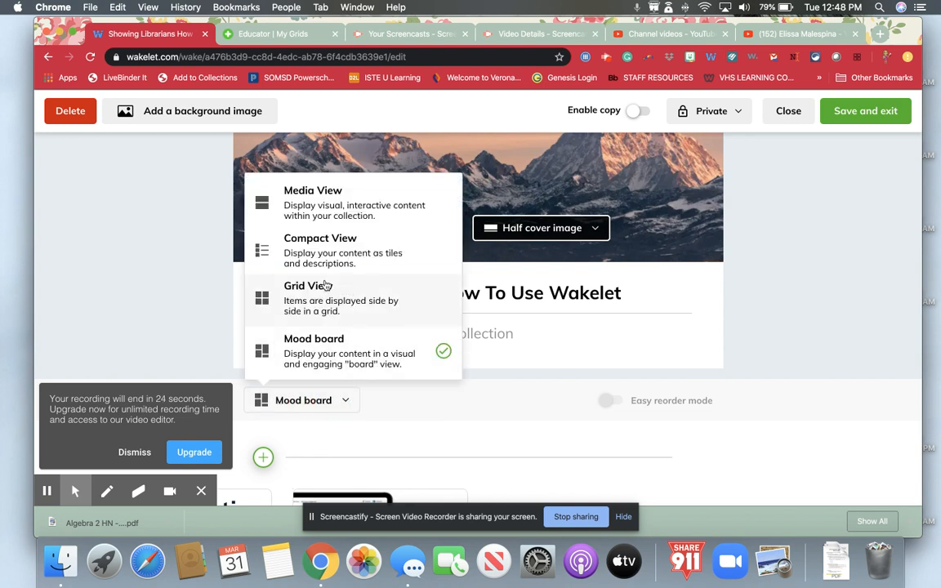
pyautogui.moveTo(288, 317)
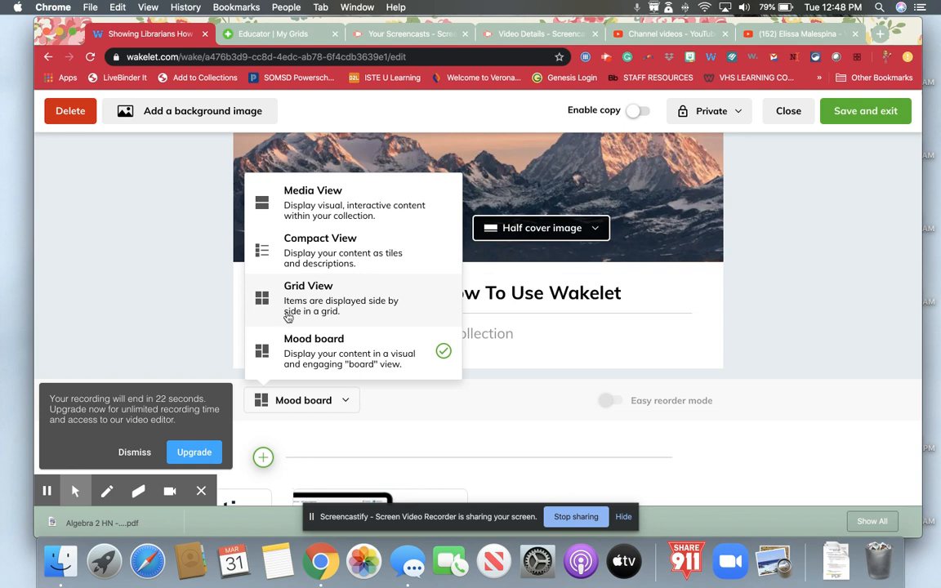
pyautogui.moveTo(412, 417)
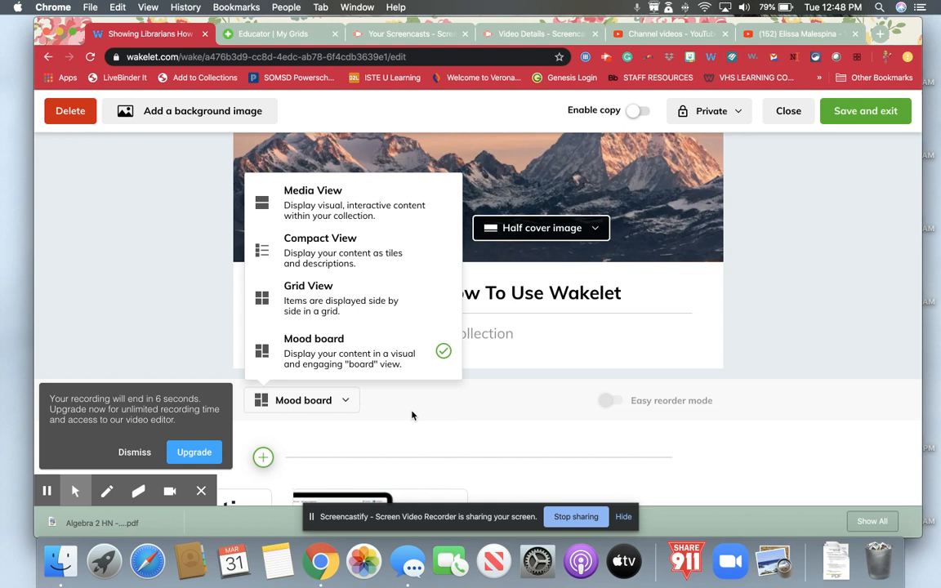
pyautogui.moveTo(332, 436)
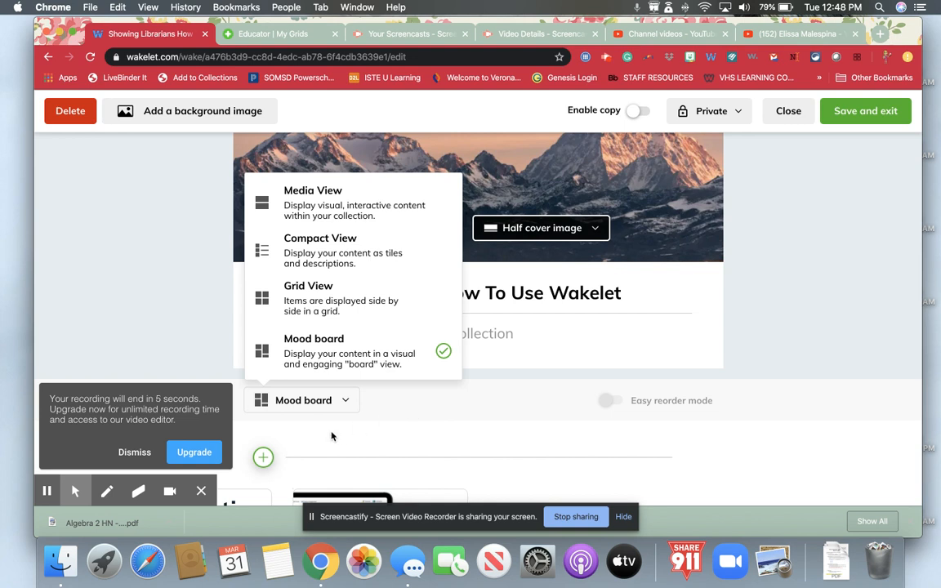